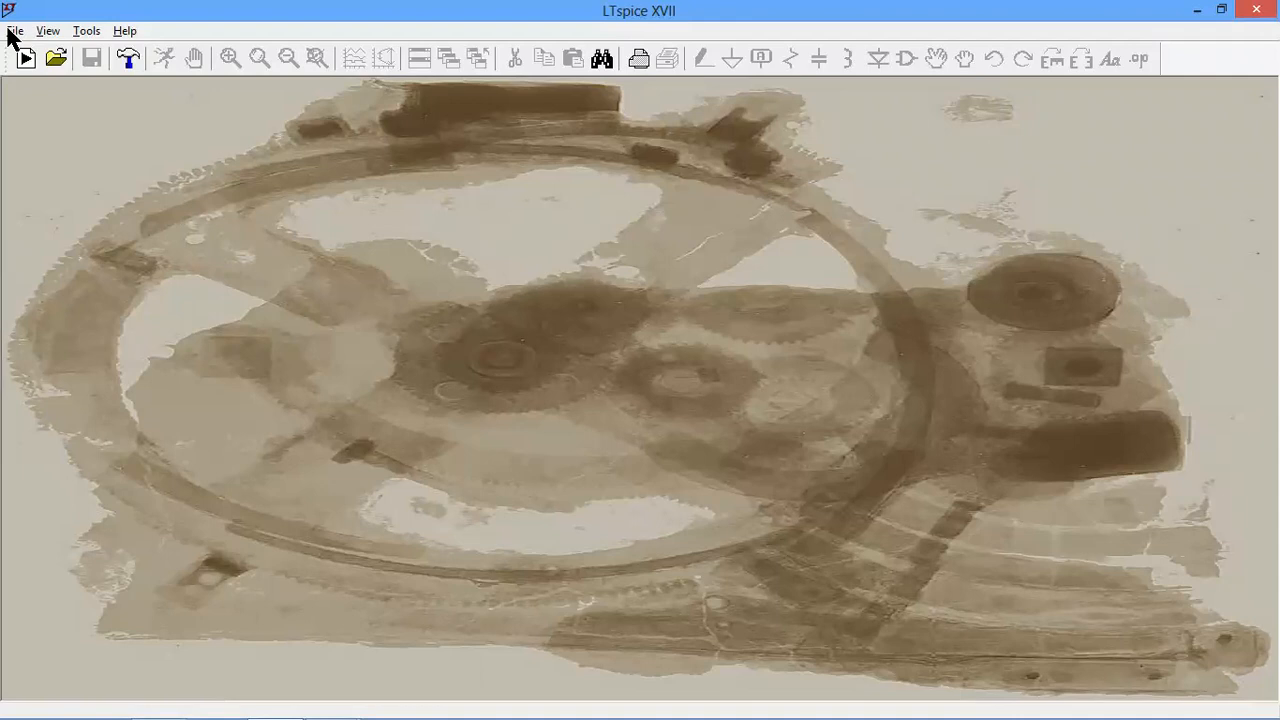
- Start a new blank schematic (Draft14.asc) from the File menu
{"action": "left_click", "coordinate": [16, 30]}
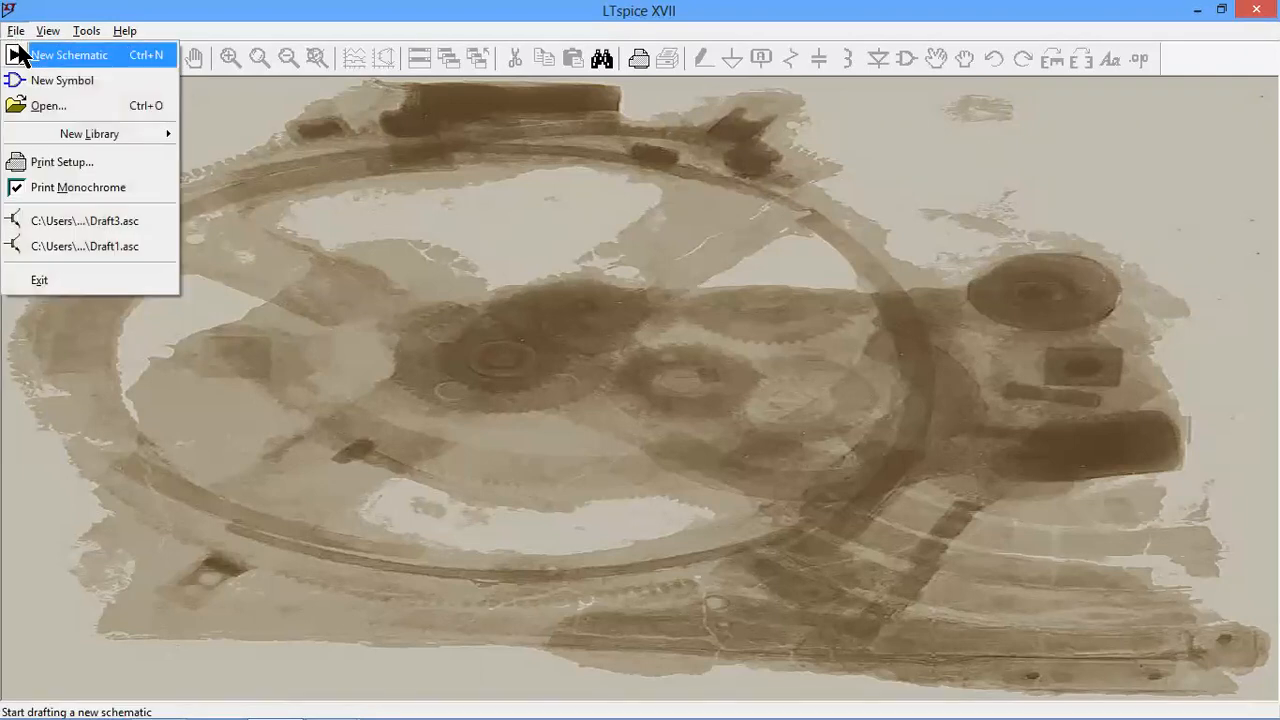
{"action": "mouse_move", "coordinate": [40, 64]}
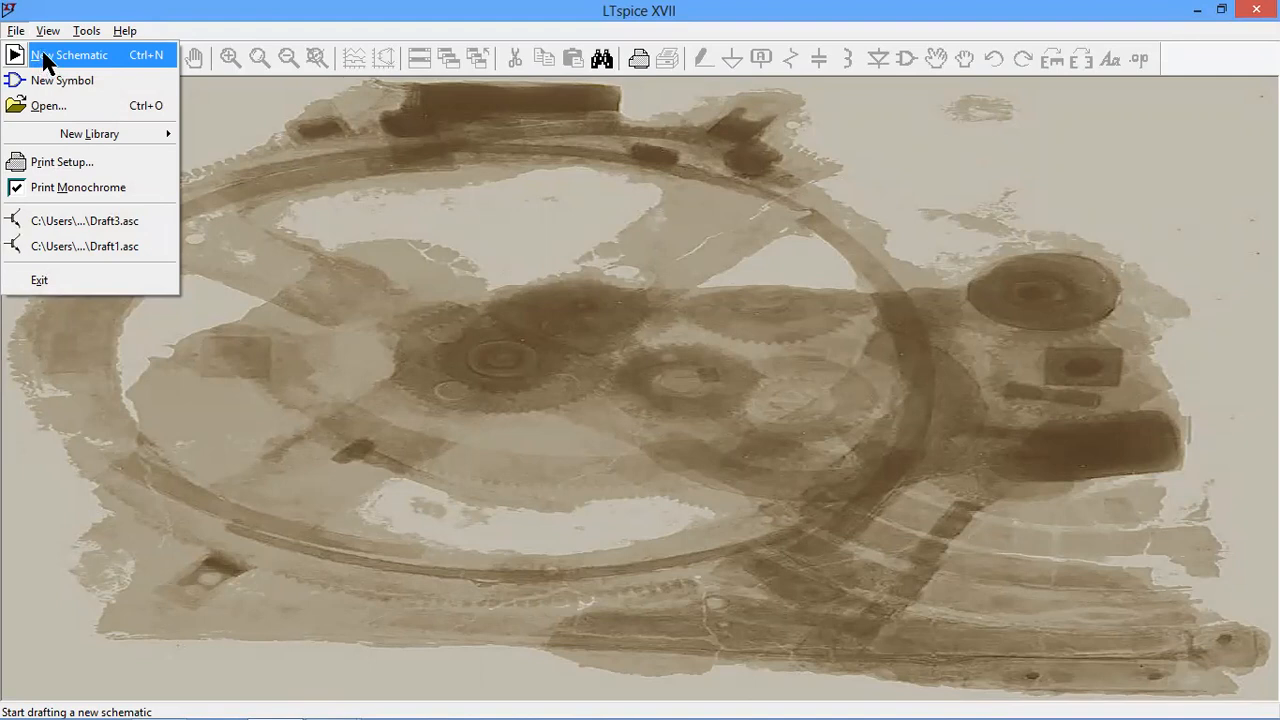
{"action": "left_click", "coordinate": [72, 56]}
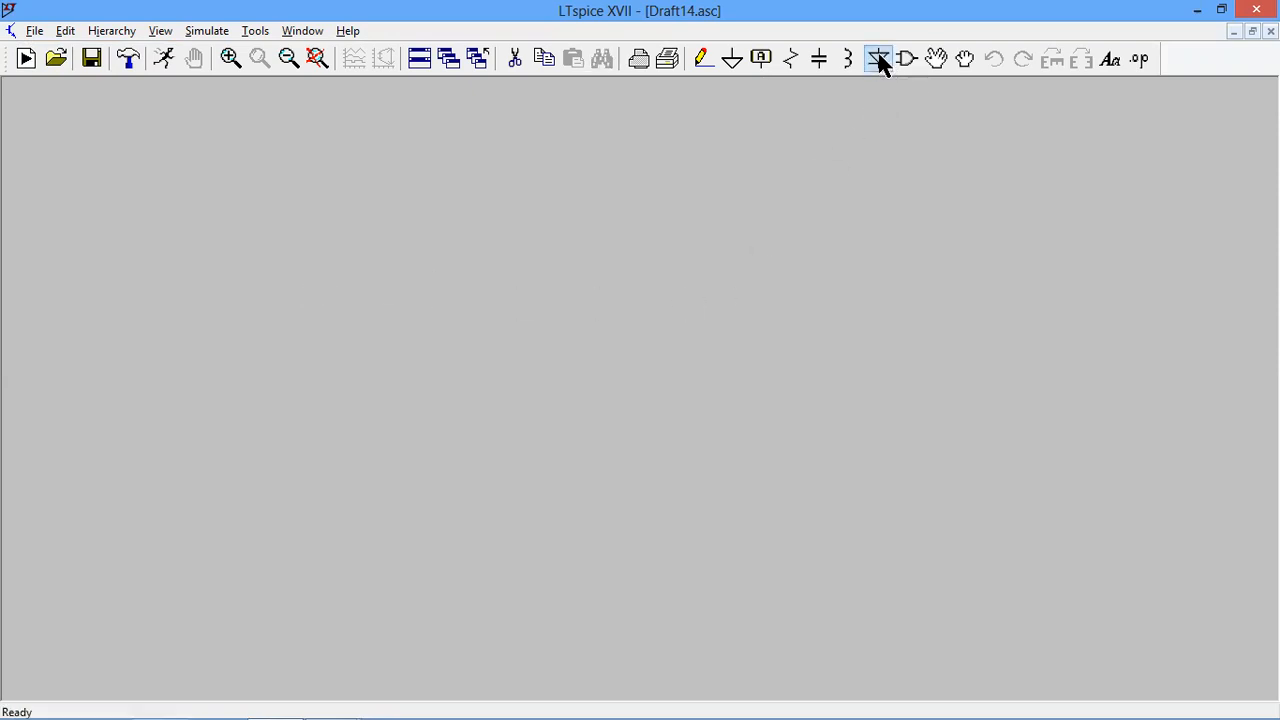
- Place resistor R1, diode D1, voltage source V1 and a ground symbol, still unwired
{"action": "left_click", "coordinate": [878, 58]}
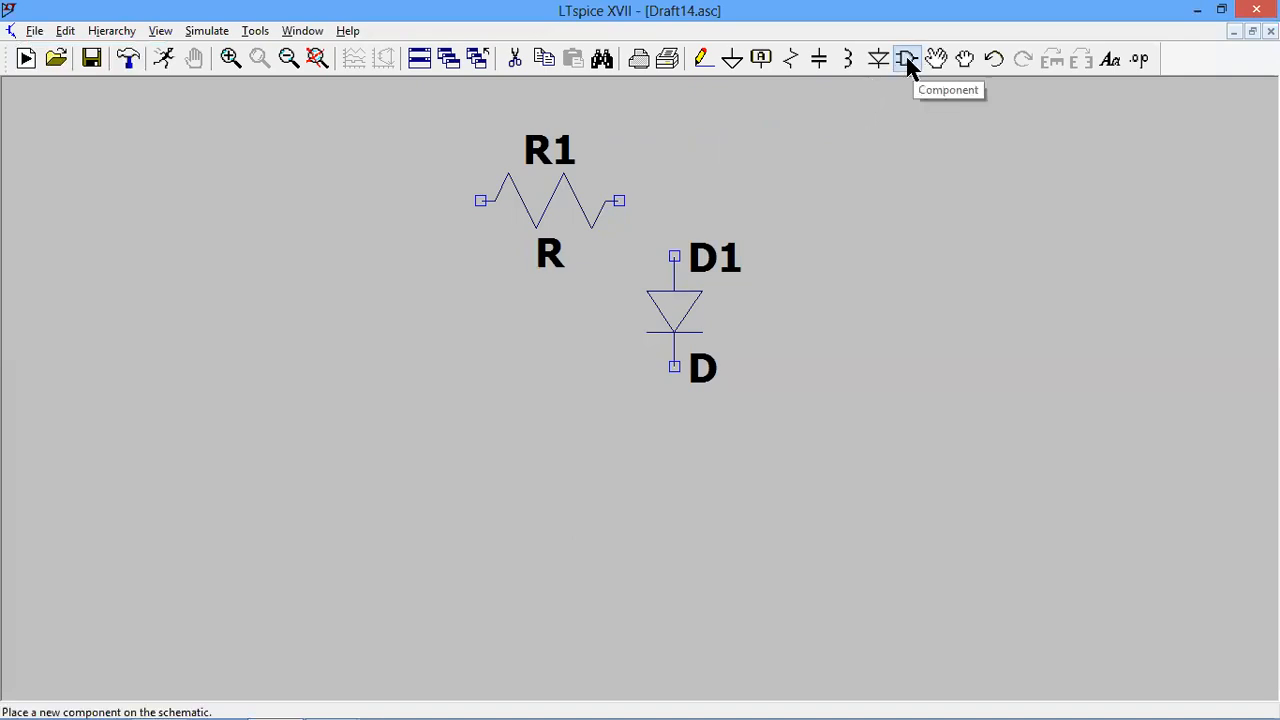
{"action": "left_click", "coordinate": [906, 58]}
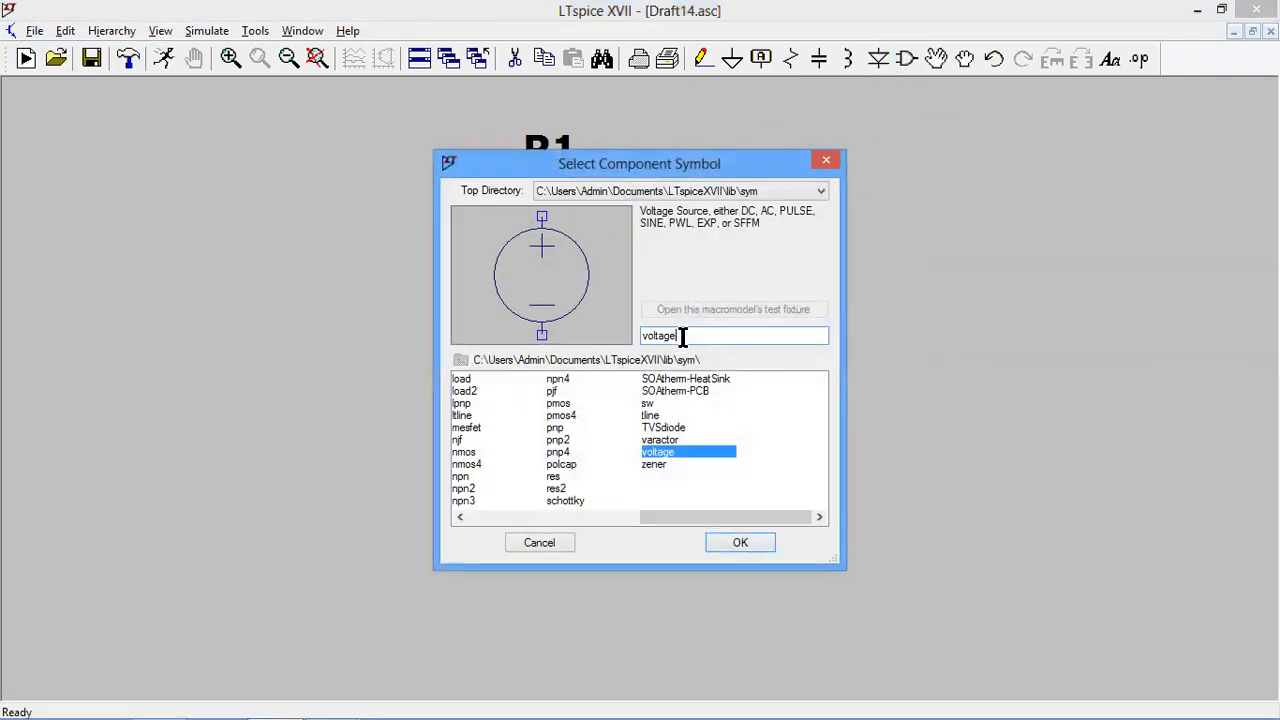
{"action": "mouse_move", "coordinate": [740, 542]}
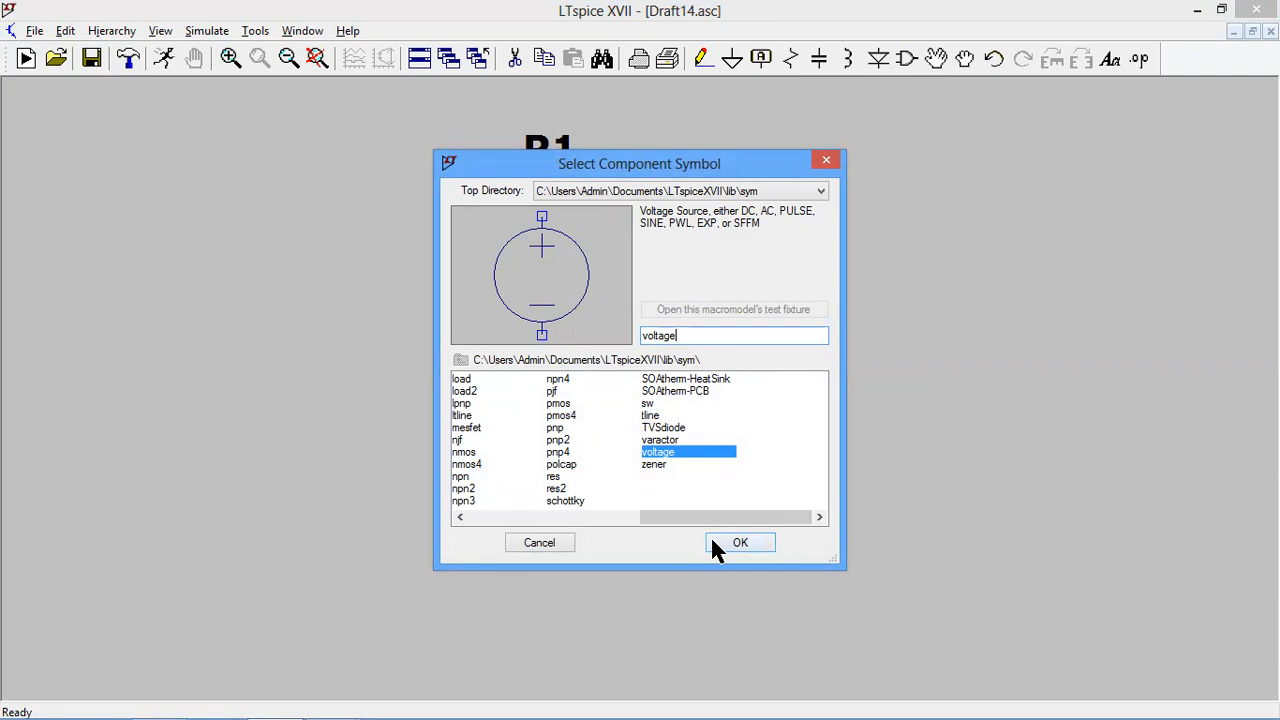
{"action": "left_click", "coordinate": [740, 542]}
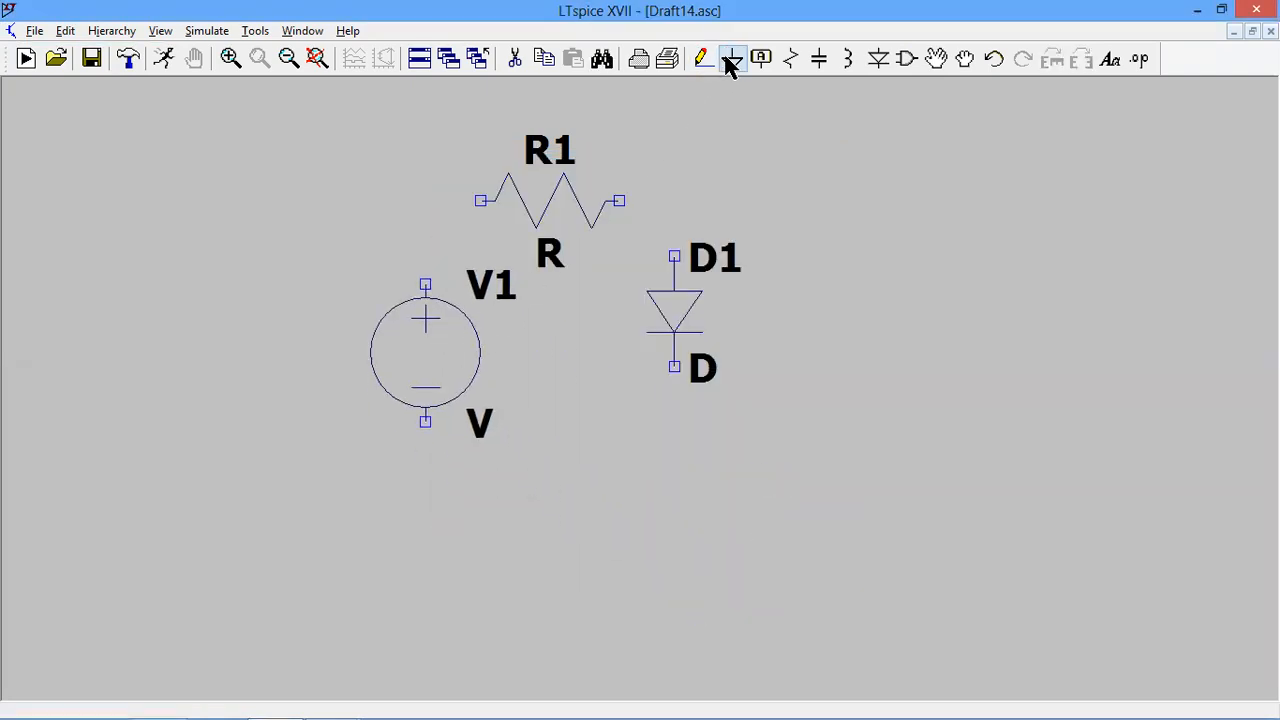
{"action": "left_click", "coordinate": [732, 60]}
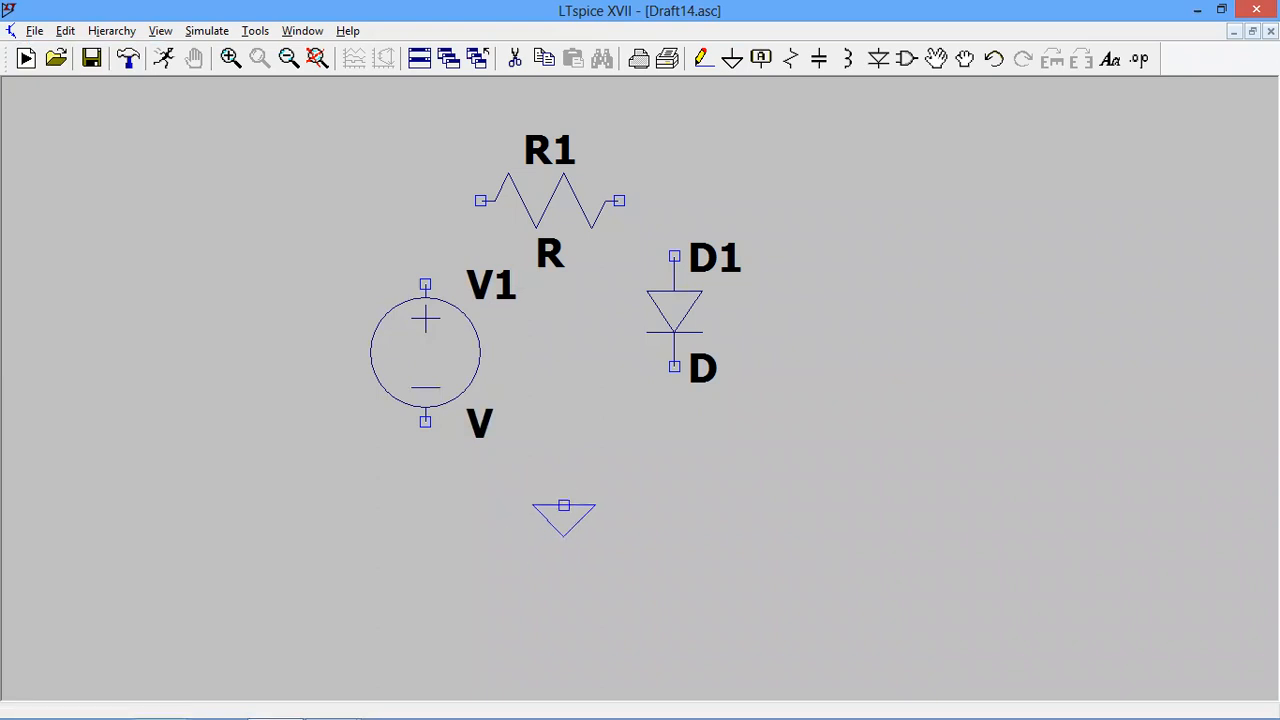
{"action": "left_click", "coordinate": [702, 58]}
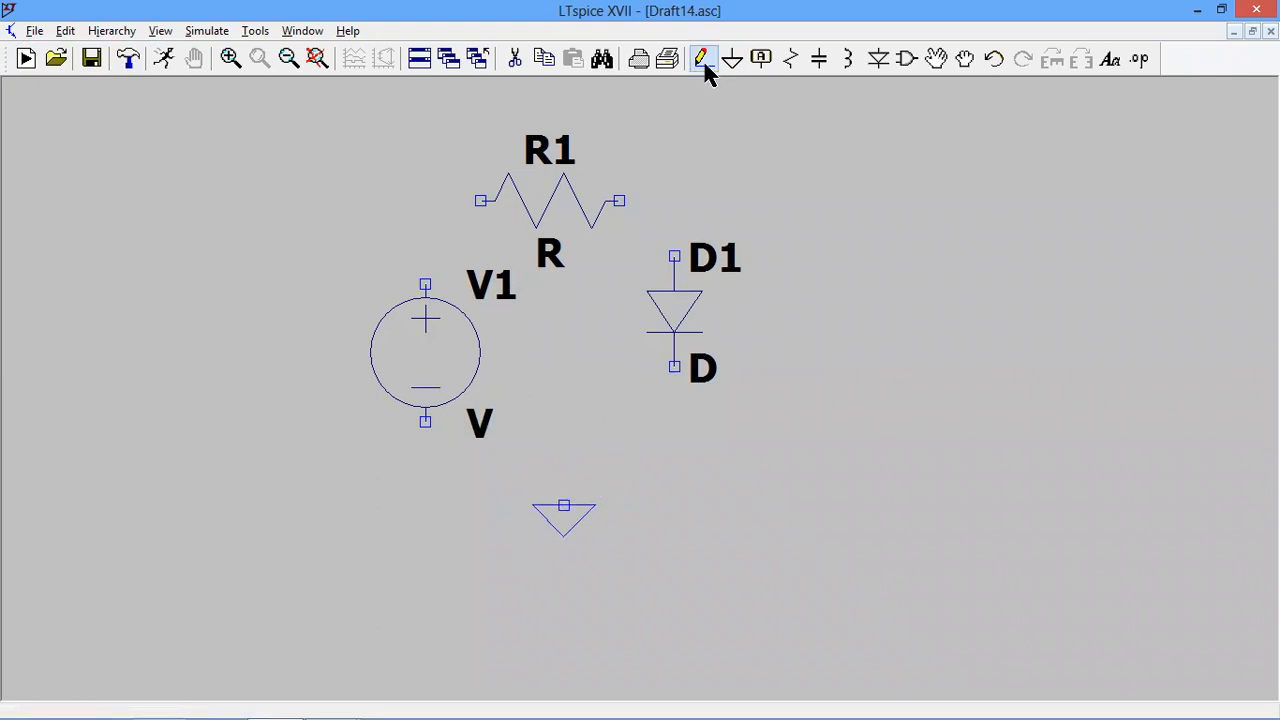
- Wire V1, R1, D1 and ground into one closed loop
{"action": "left_click", "coordinate": [704, 58]}
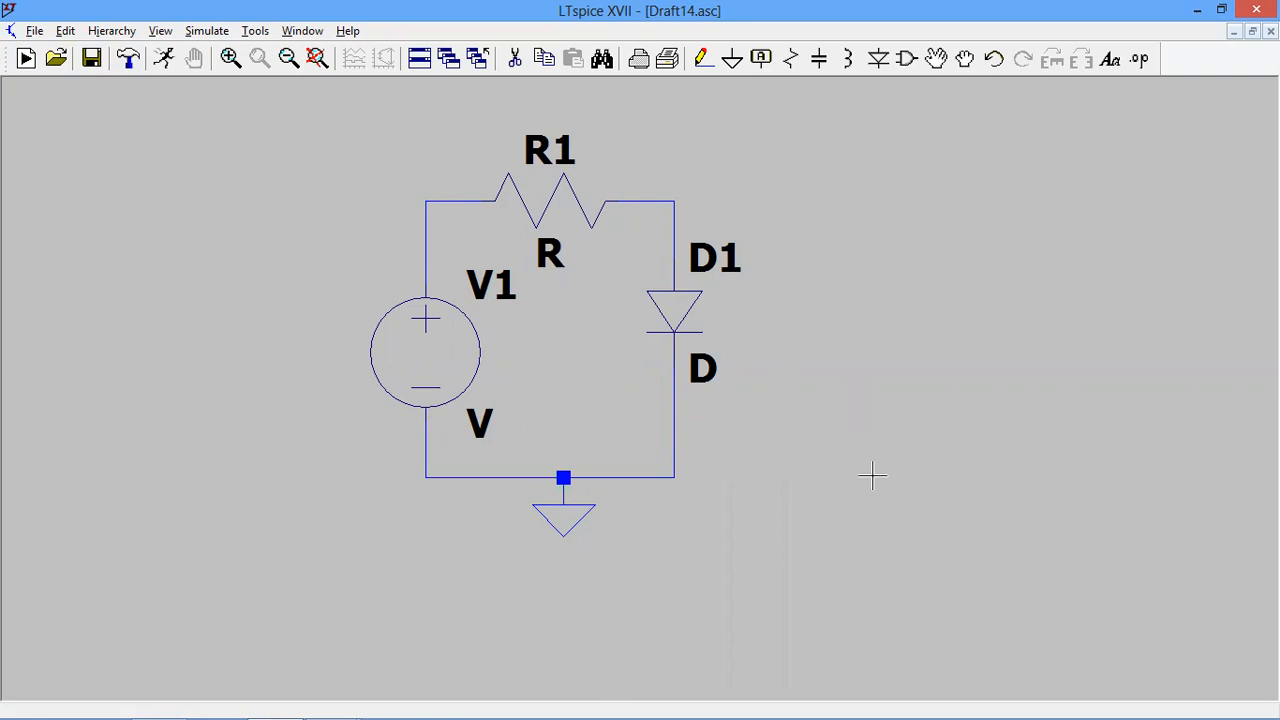
{"action": "mouse_move", "coordinate": [448, 356]}
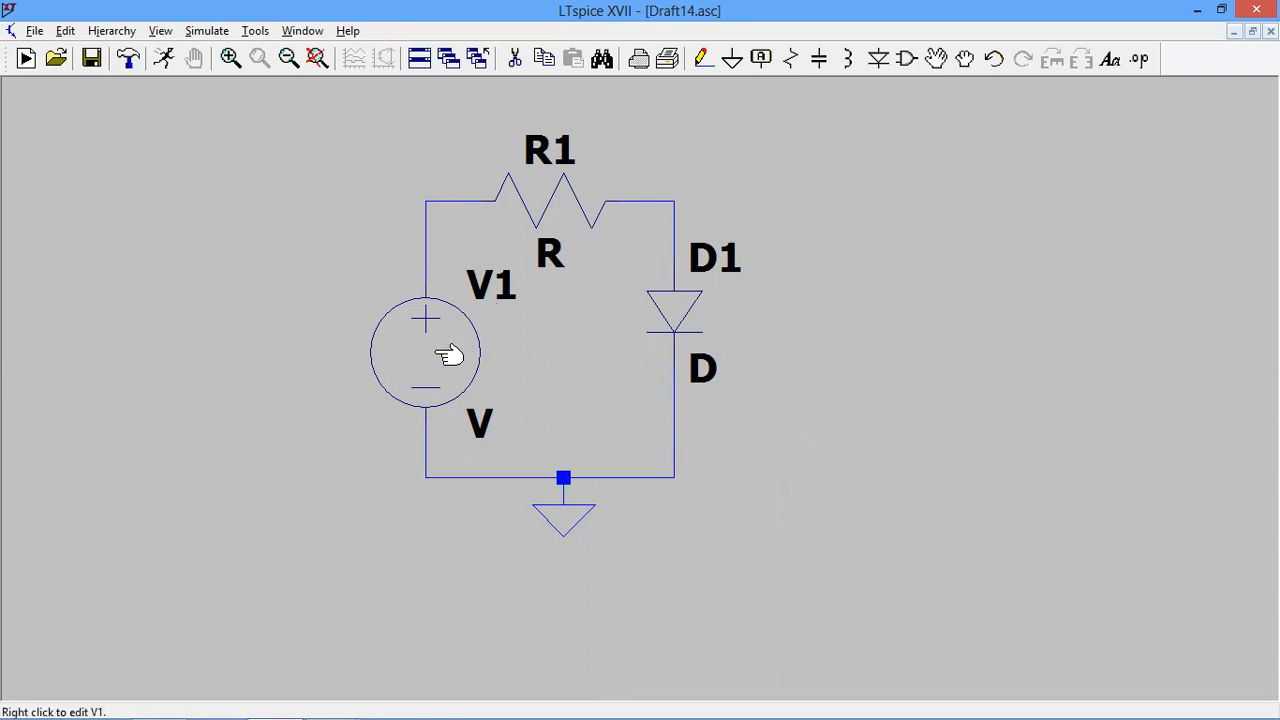
- Set V1 to 2V and give R1 the standard 1.00K resistor value
{"action": "right_click", "coordinate": [424, 352]}
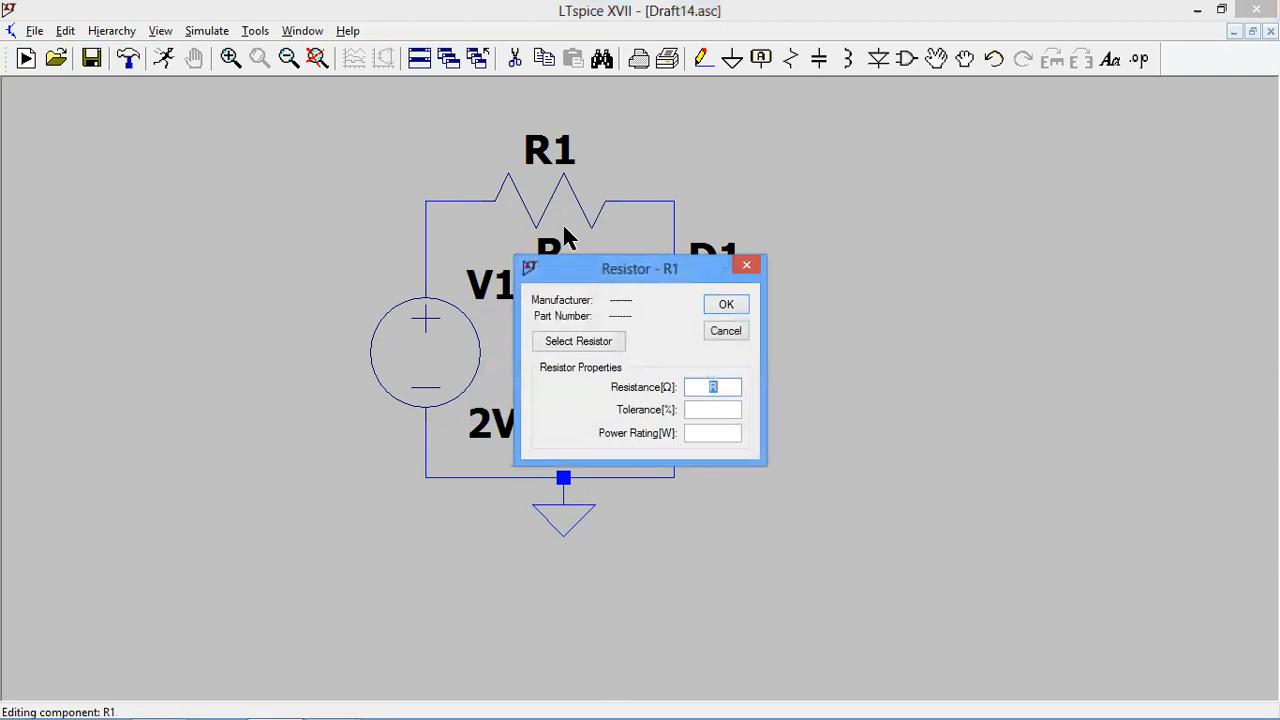
{"action": "left_click", "coordinate": [576, 340]}
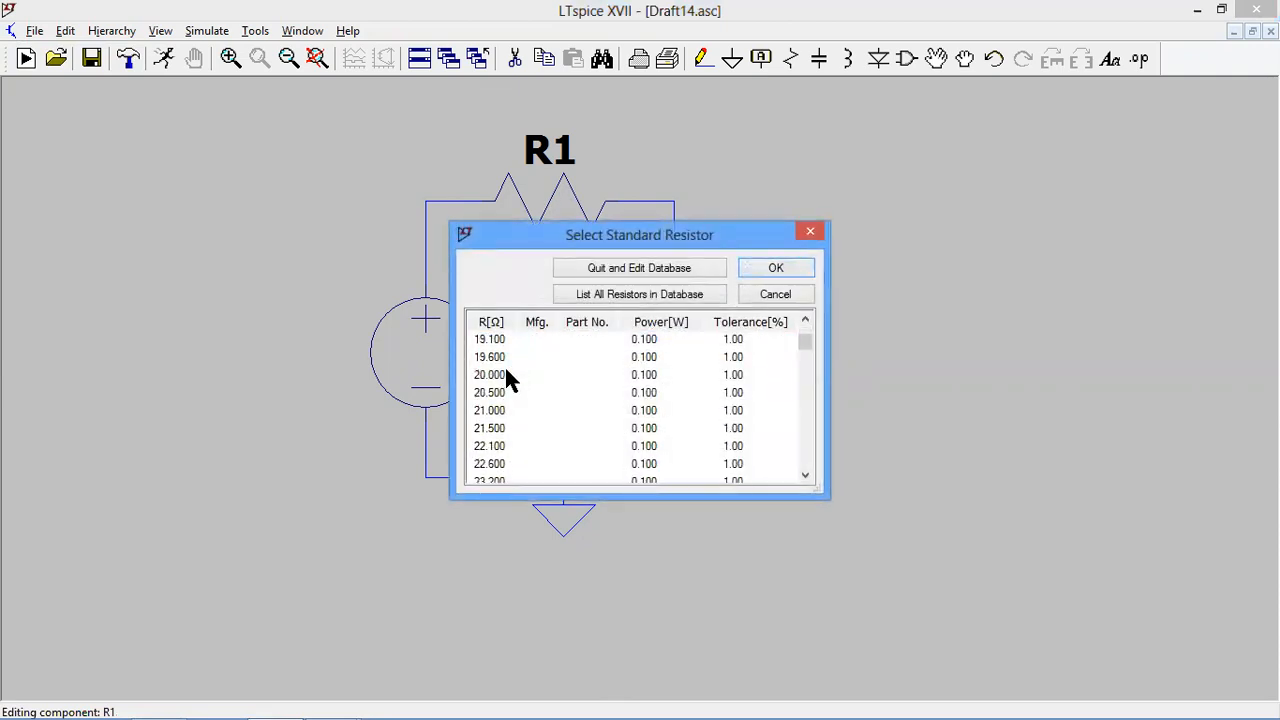
{"action": "scroll", "scroll_direction": "down", "scroll_amount": 3}
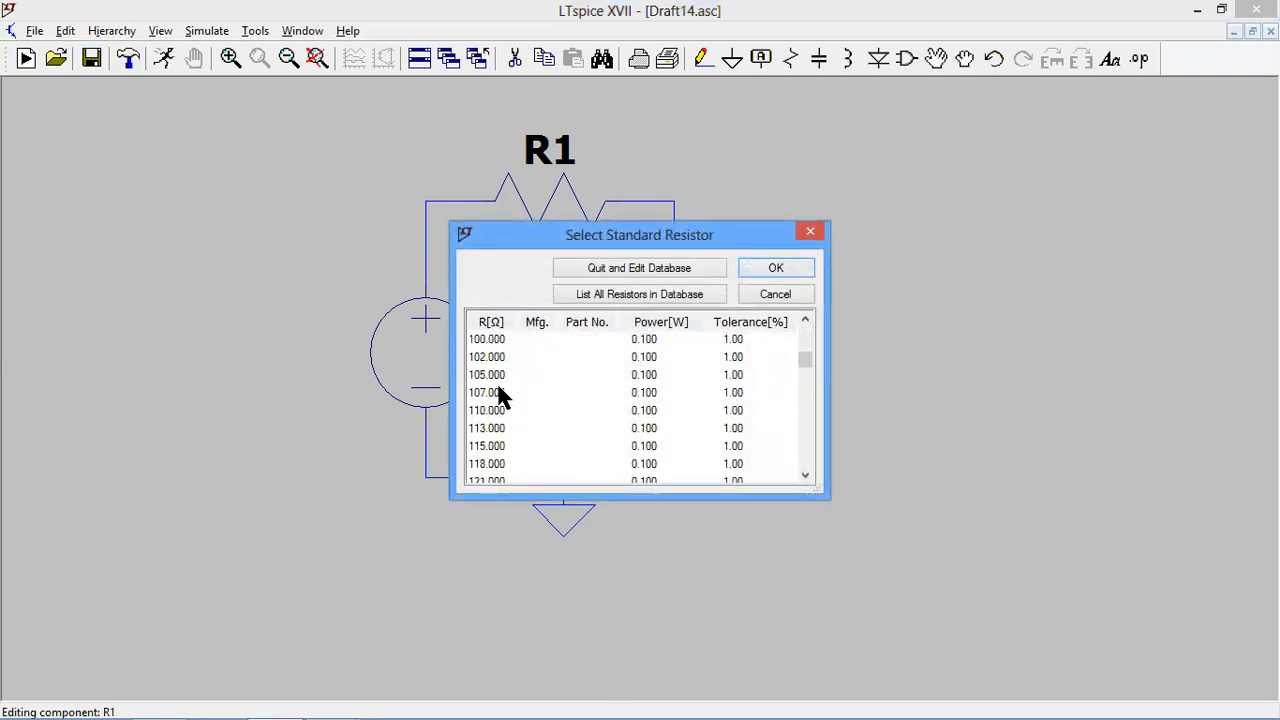
{"action": "scroll", "scroll_direction": "down", "scroll_amount": 3}
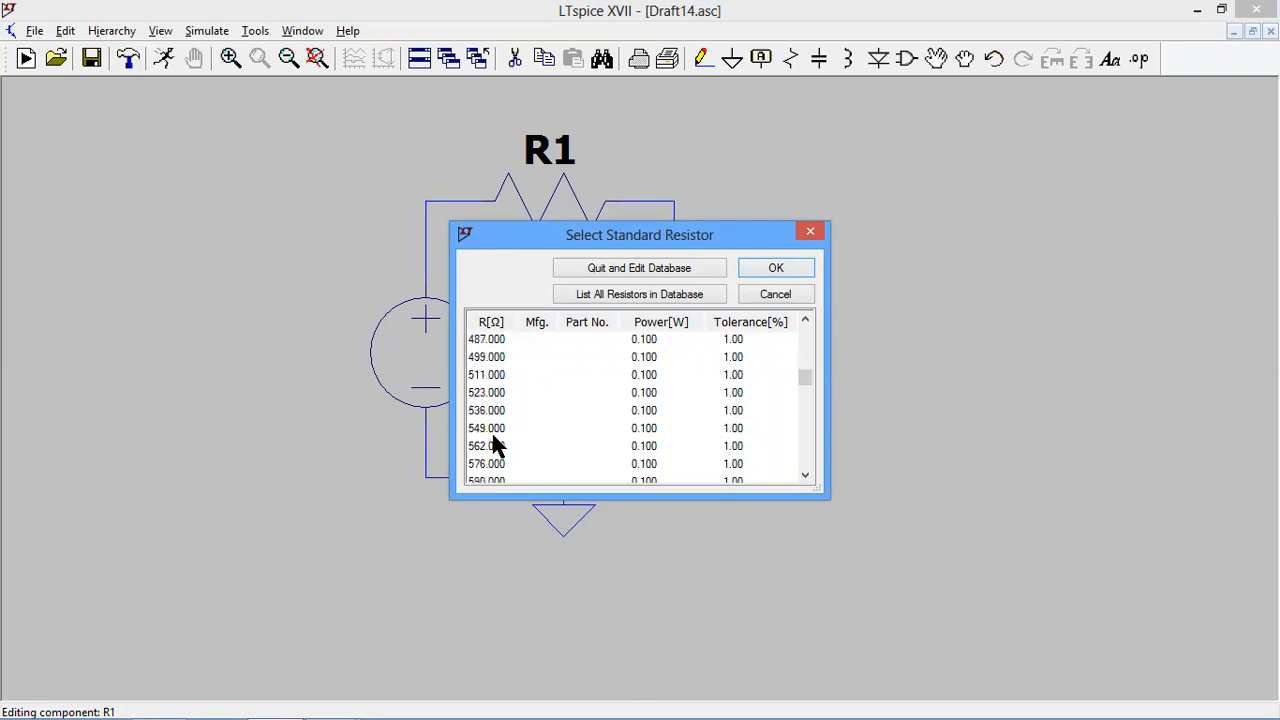
{"action": "scroll", "scroll_direction": "down", "scroll_amount": 3}
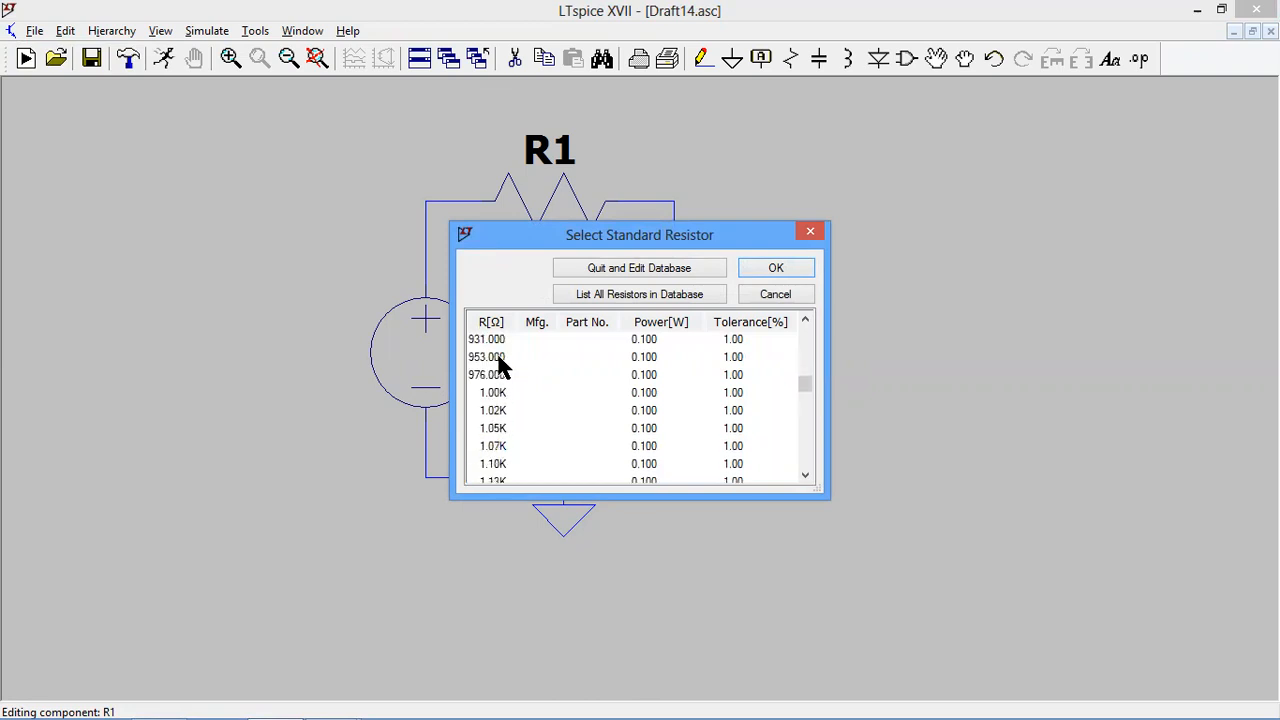
{"action": "left_click", "coordinate": [492, 392]}
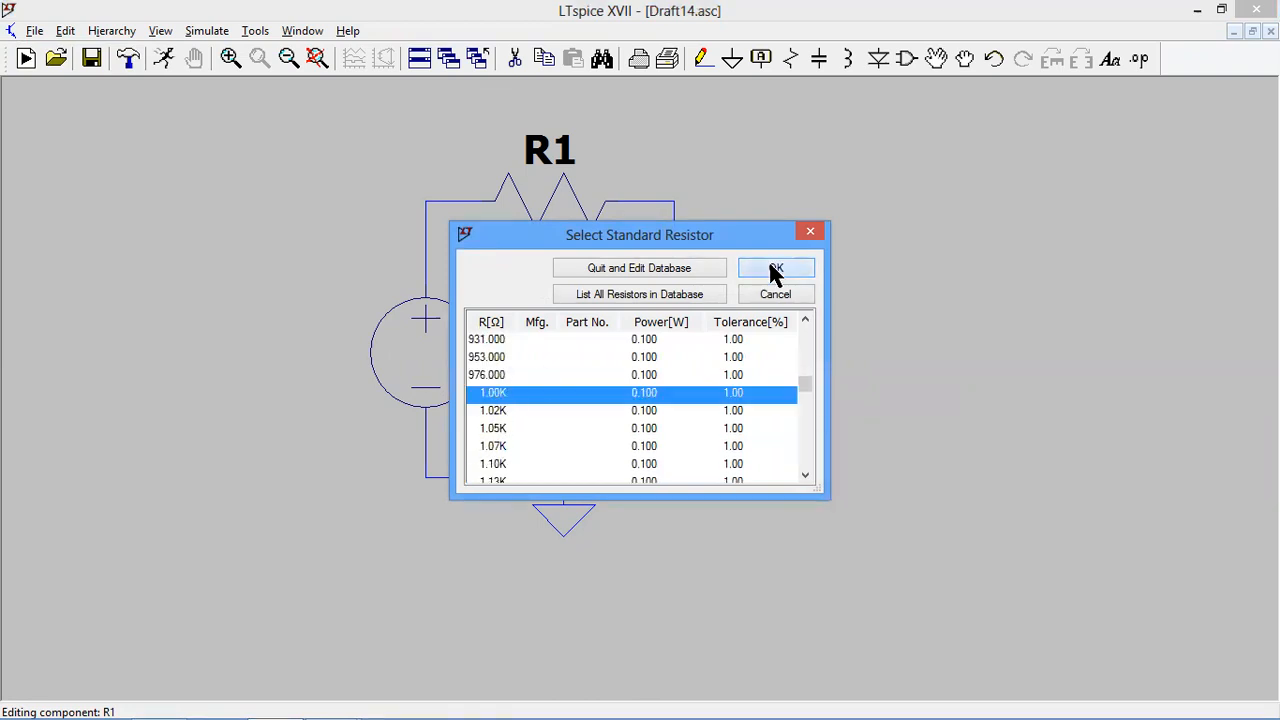
{"action": "left_click", "coordinate": [776, 268]}
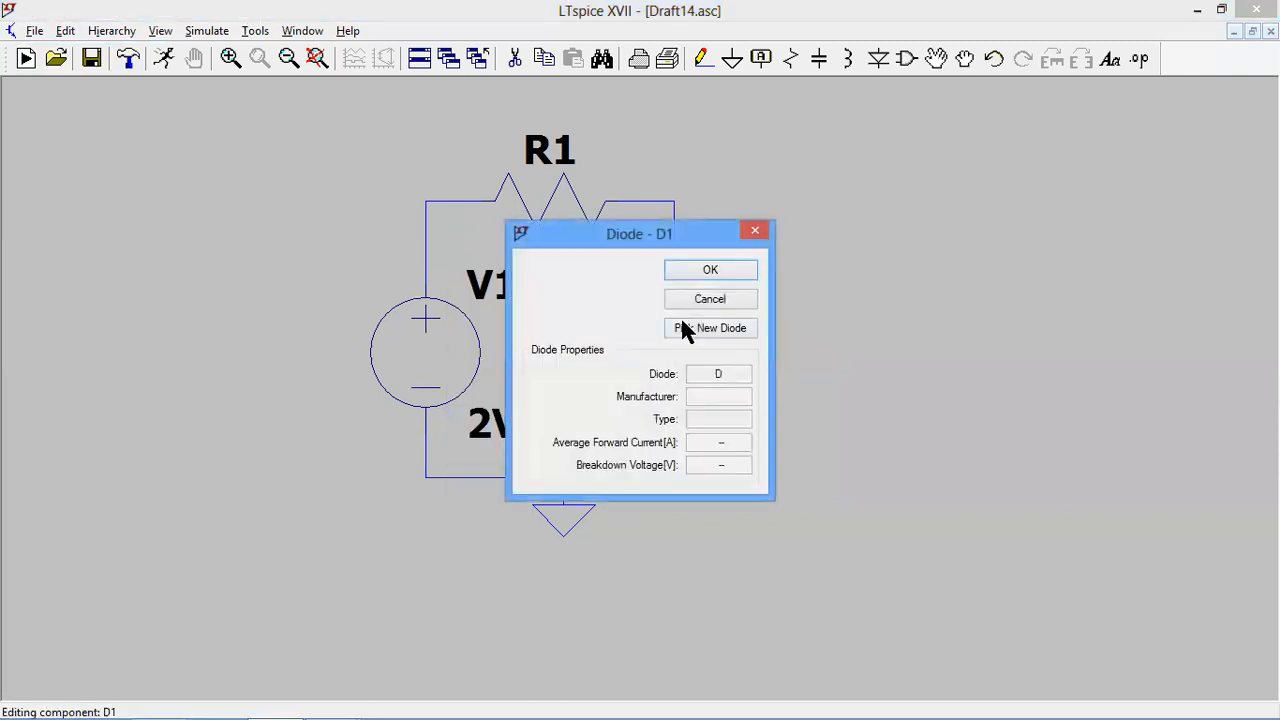
- Assign the 1N4148 model to diode D1
{"action": "left_click", "coordinate": [710, 328]}
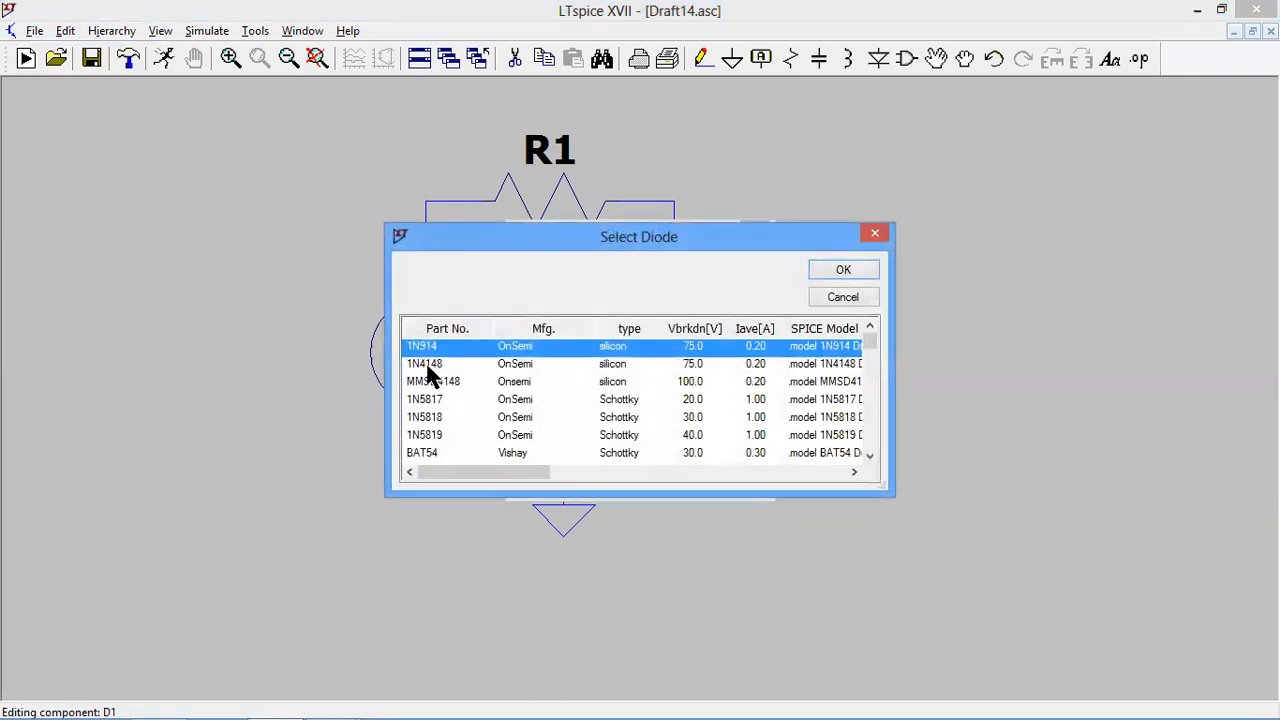
{"action": "left_click", "coordinate": [424, 364]}
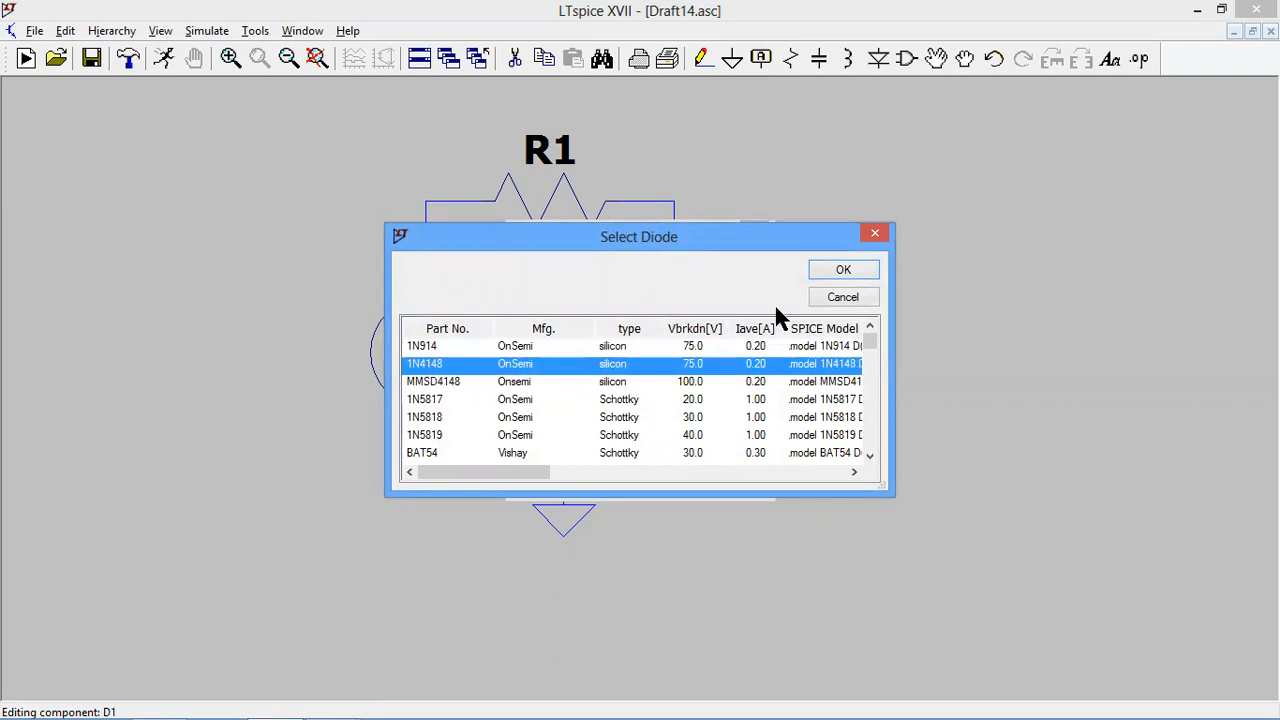
{"action": "left_click", "coordinate": [844, 268]}
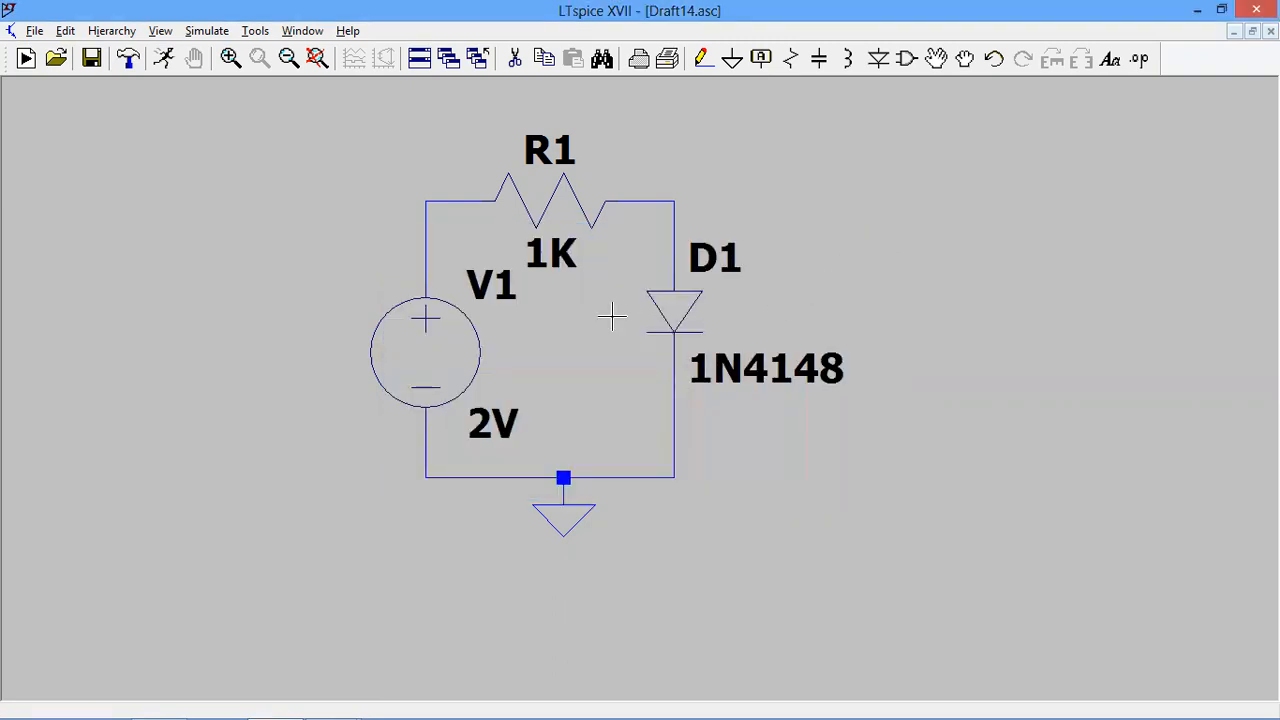
{"action": "mouse_move", "coordinate": [520, 292]}
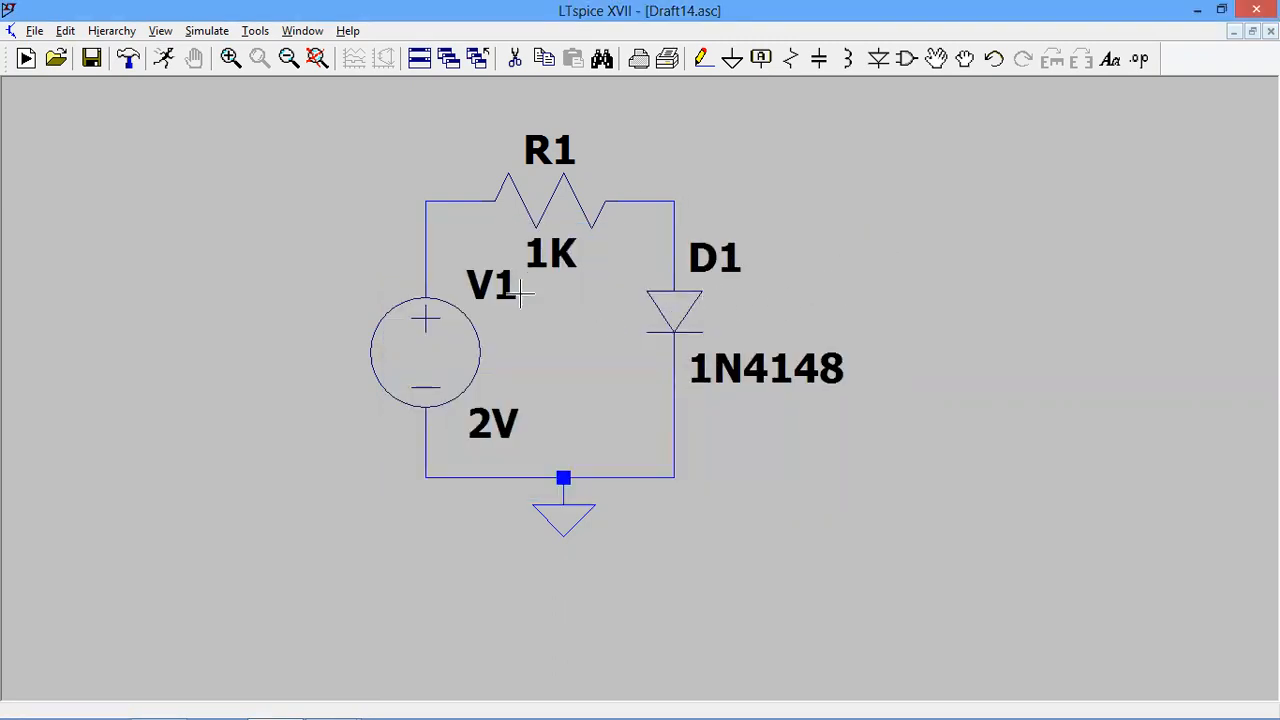
{"action": "mouse_move", "coordinate": [684, 320]}
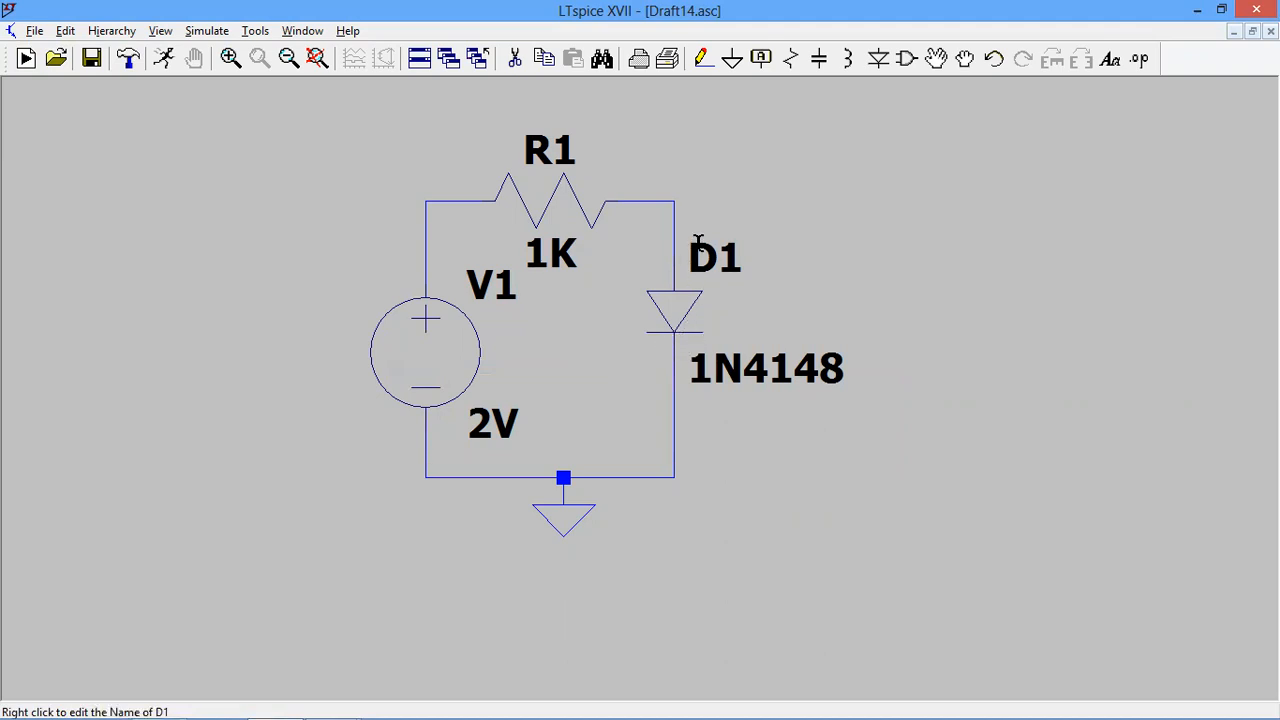
{"action": "mouse_move", "coordinate": [680, 238]}
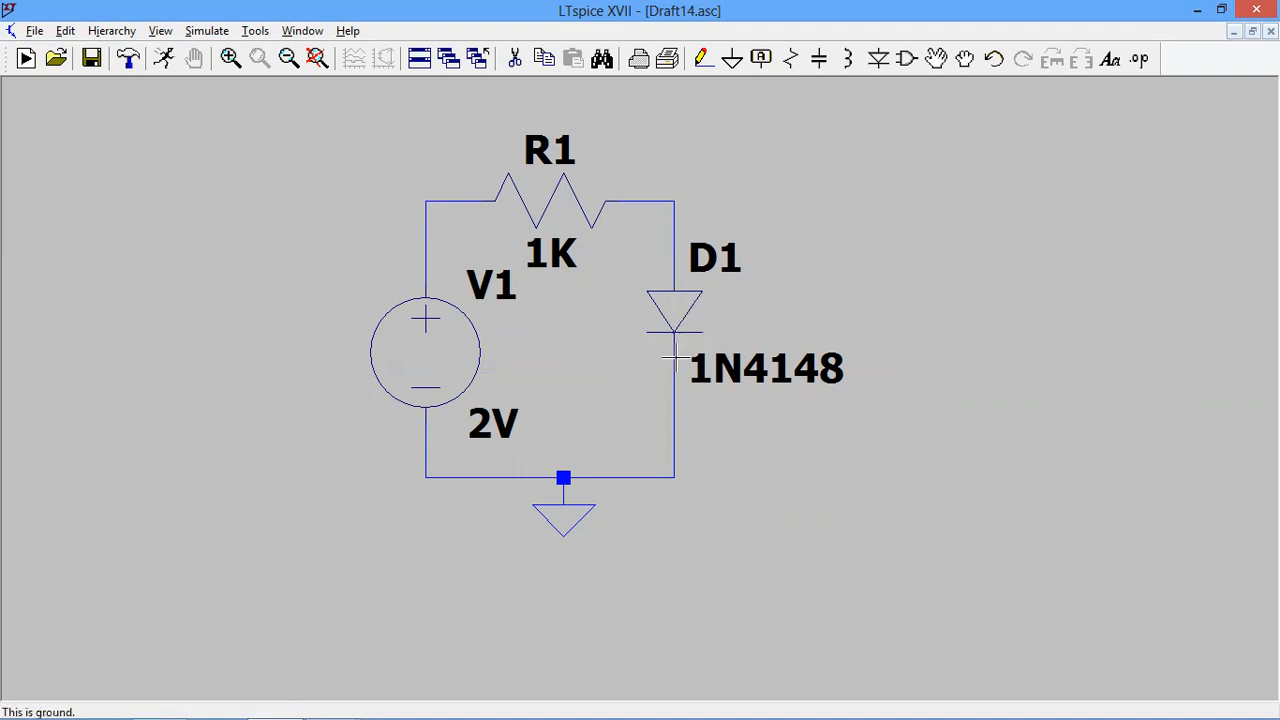
{"action": "mouse_move", "coordinate": [800, 412]}
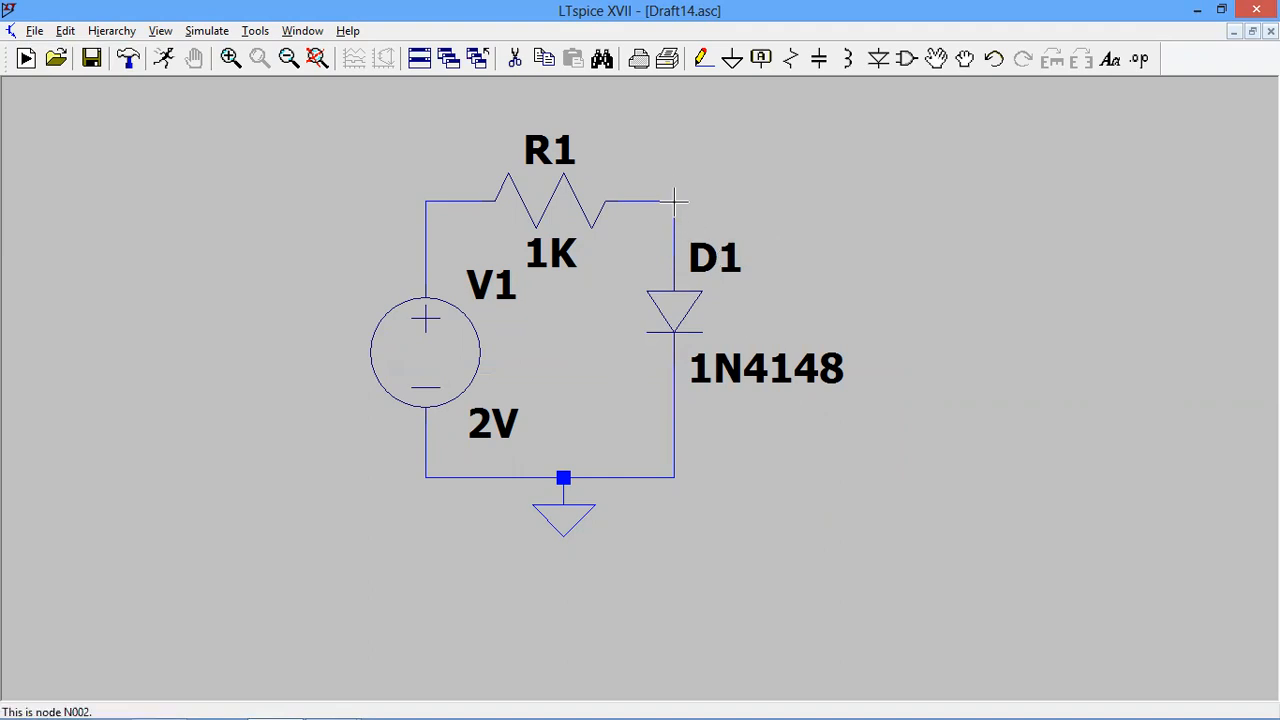
{"action": "mouse_move", "coordinate": [760, 58]}
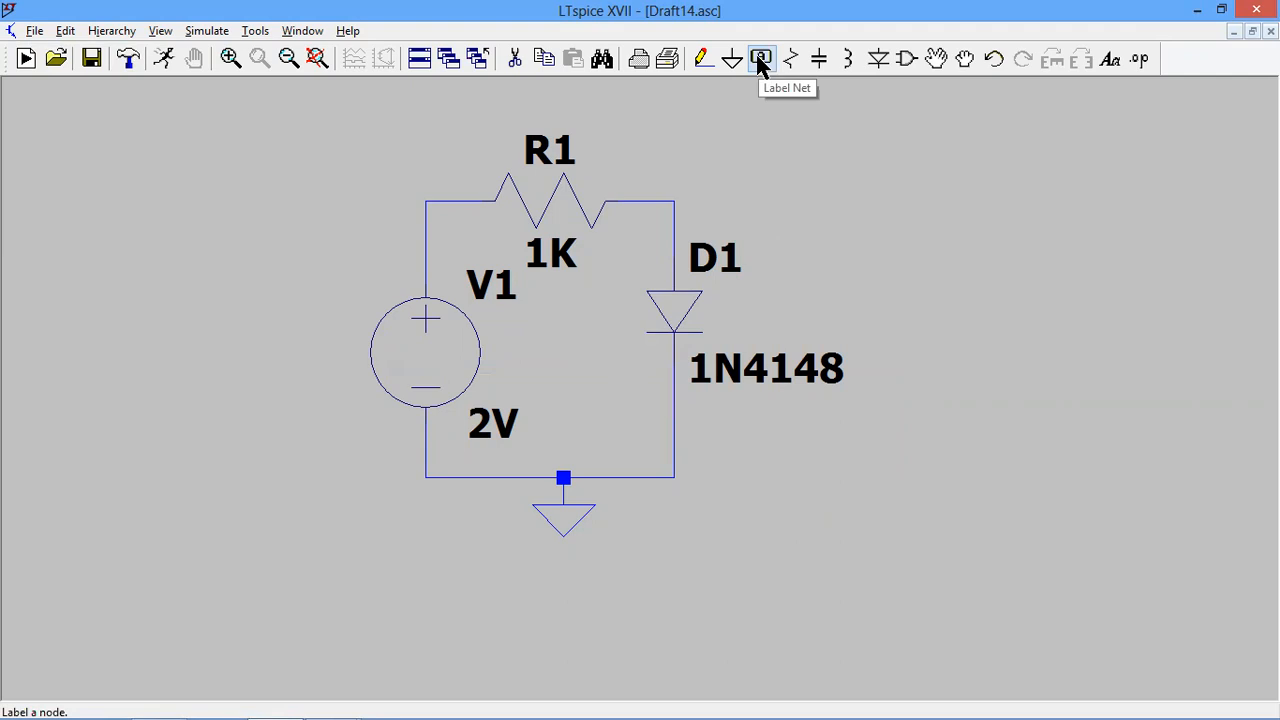
- Label the resistor-diode node with net name VO
{"action": "left_click", "coordinate": [760, 58]}
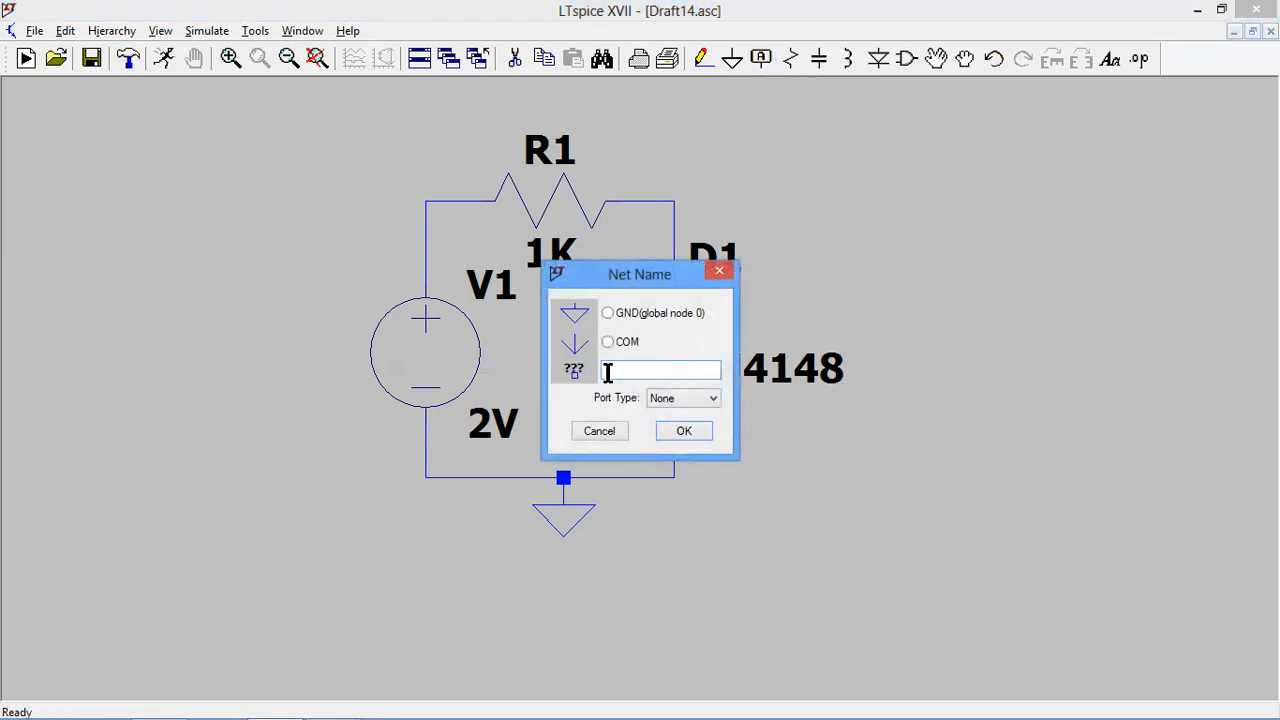
{"action": "type", "text": "VO"}
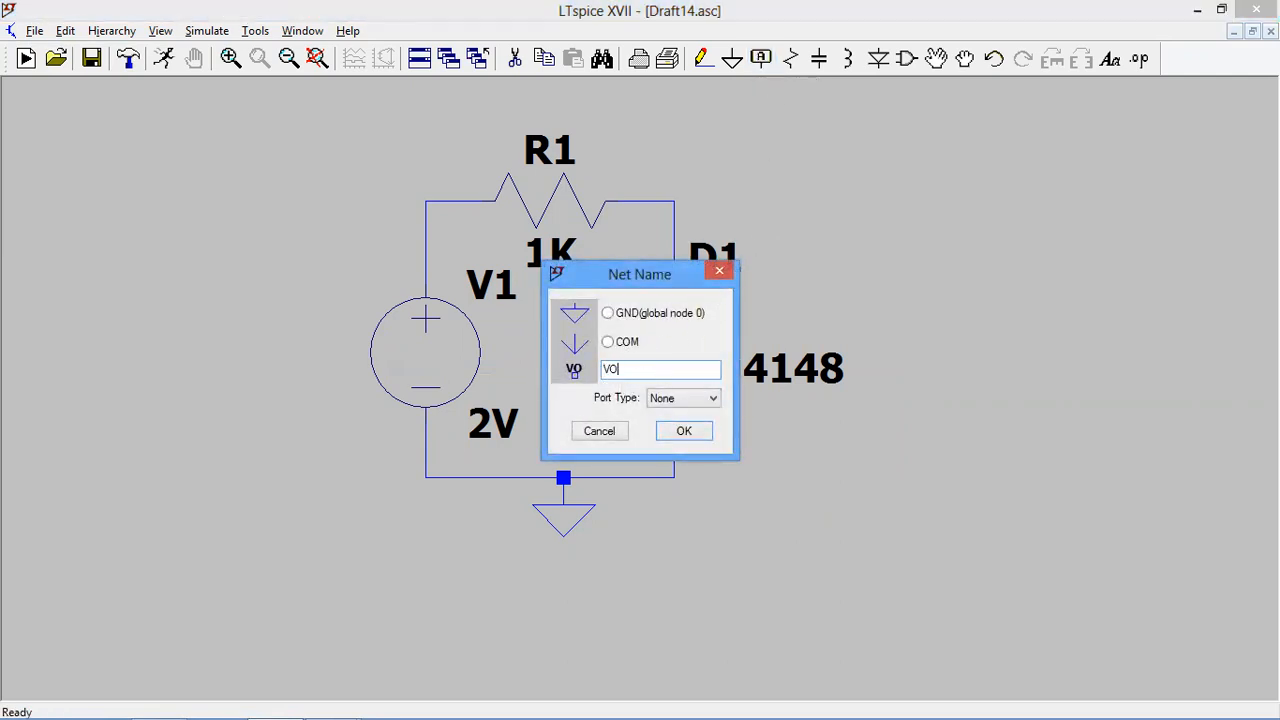
{"action": "left_click", "coordinate": [684, 430]}
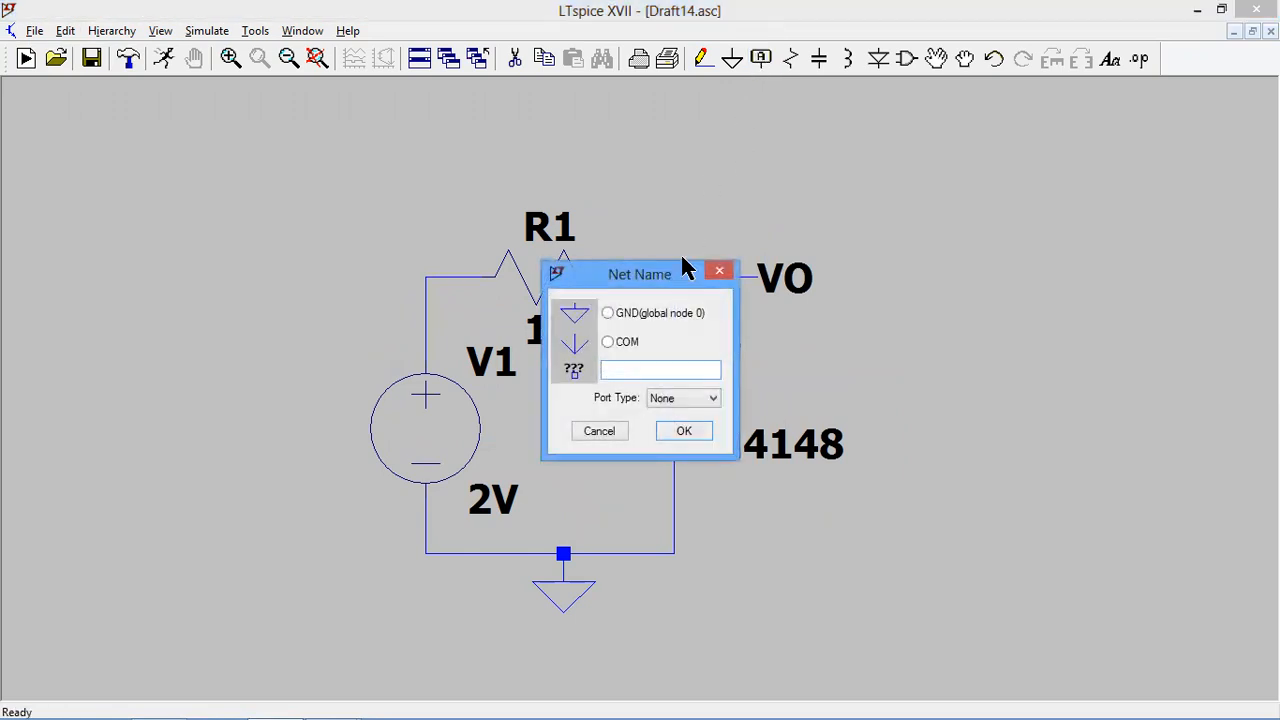
- Label the source-resistor node with net name VIN
{"action": "type", "text": "V"}
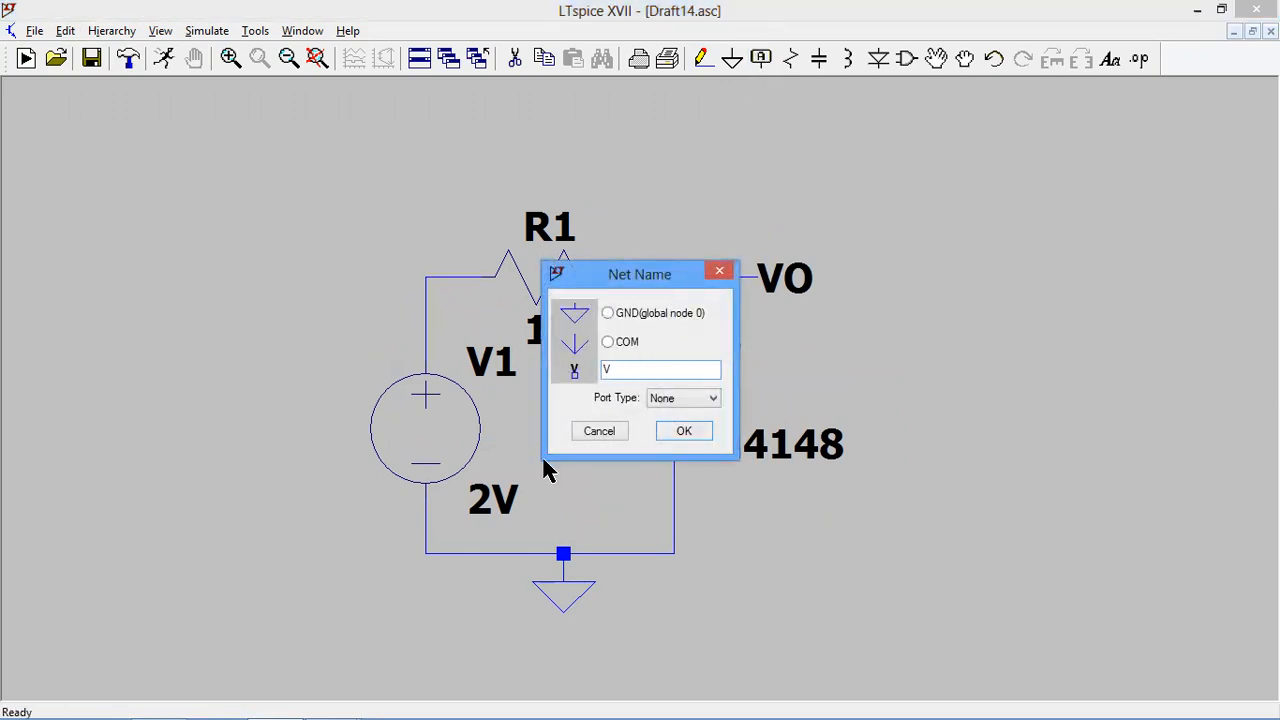
{"action": "type", "text": "IN"}
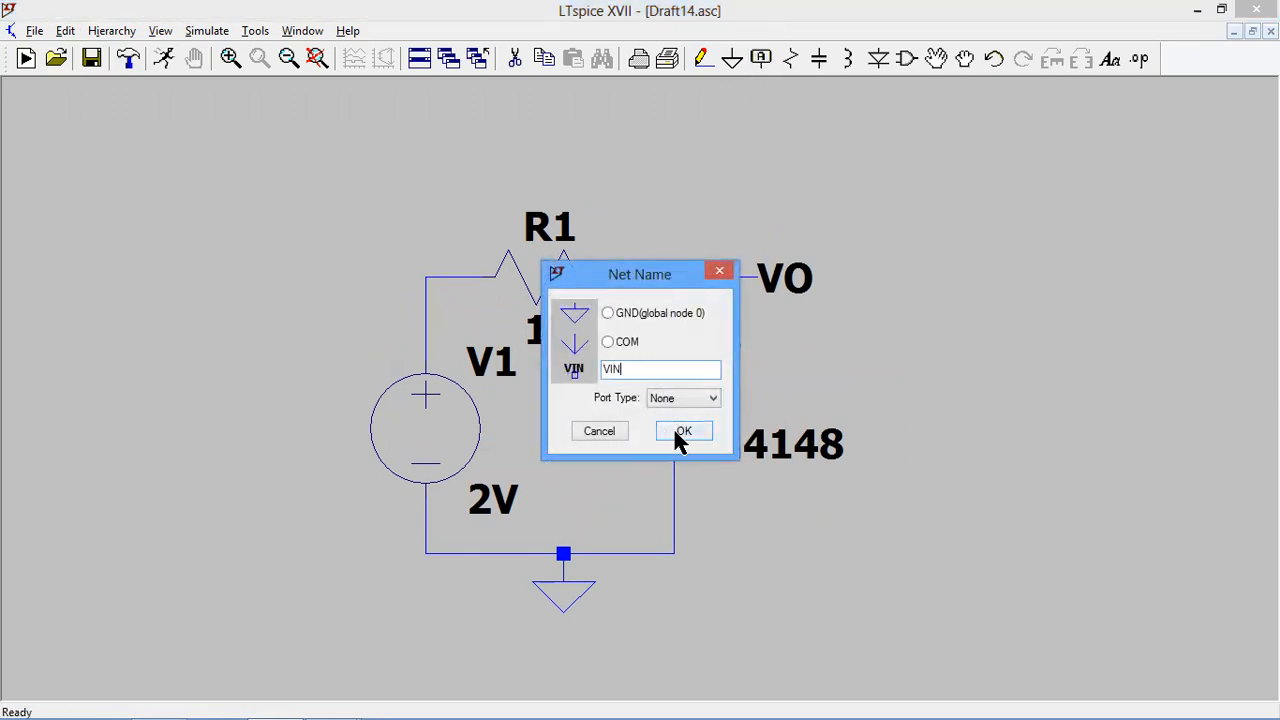
{"action": "left_click", "coordinate": [684, 432]}
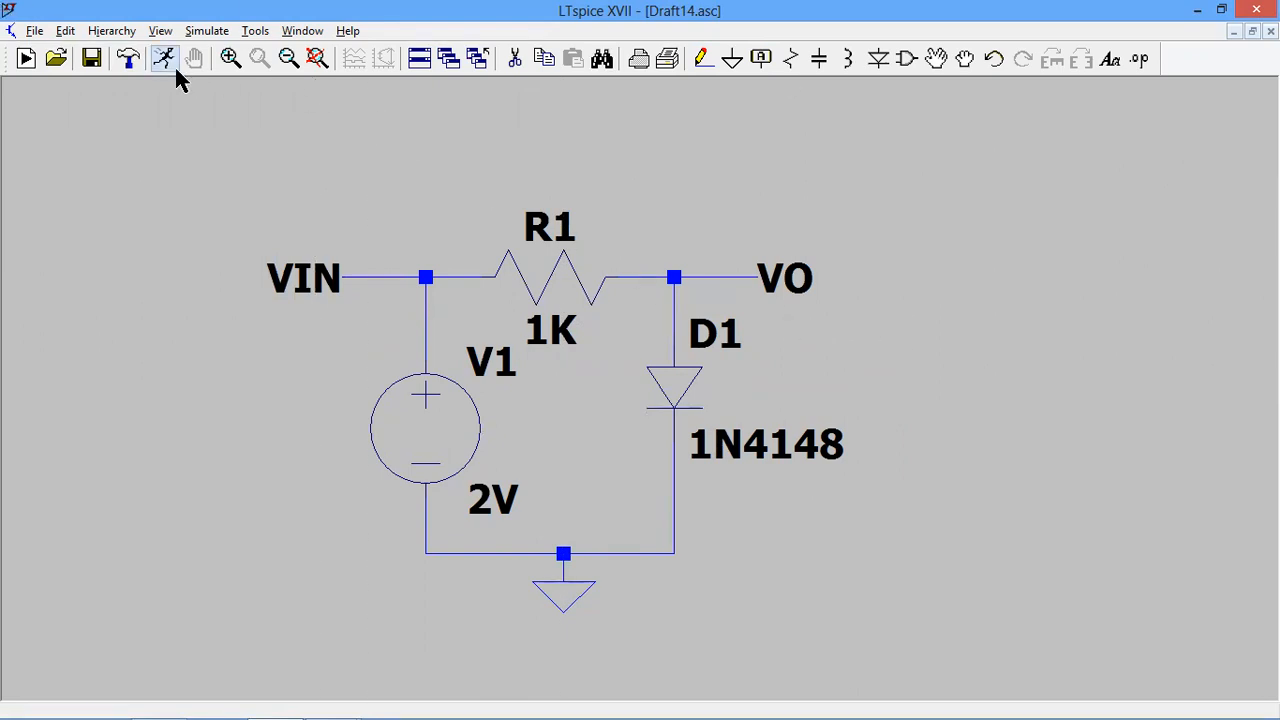
- Define a linear DC sweep of V1 from 0 to 2V in .1 steps (.dc V1 0 2V .1)
{"action": "left_click", "coordinate": [164, 58]}
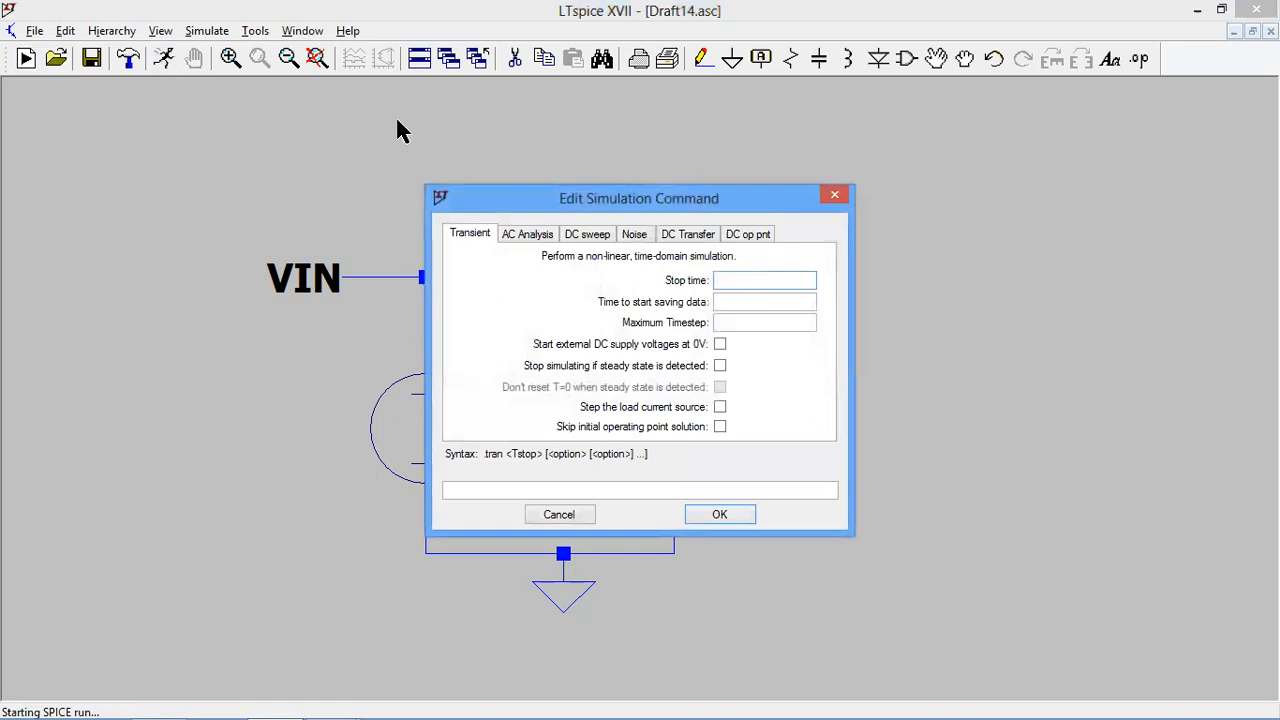
{"action": "left_click", "coordinate": [588, 232]}
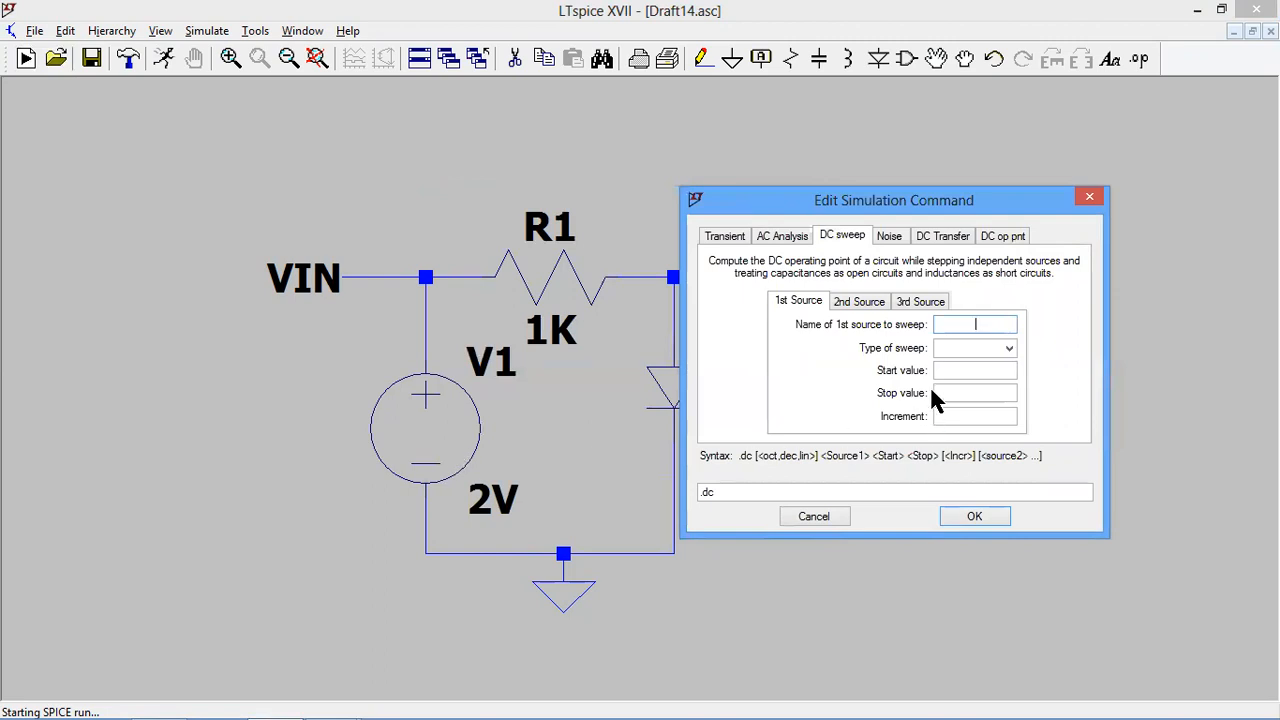
{"action": "type", "text": "V1"}
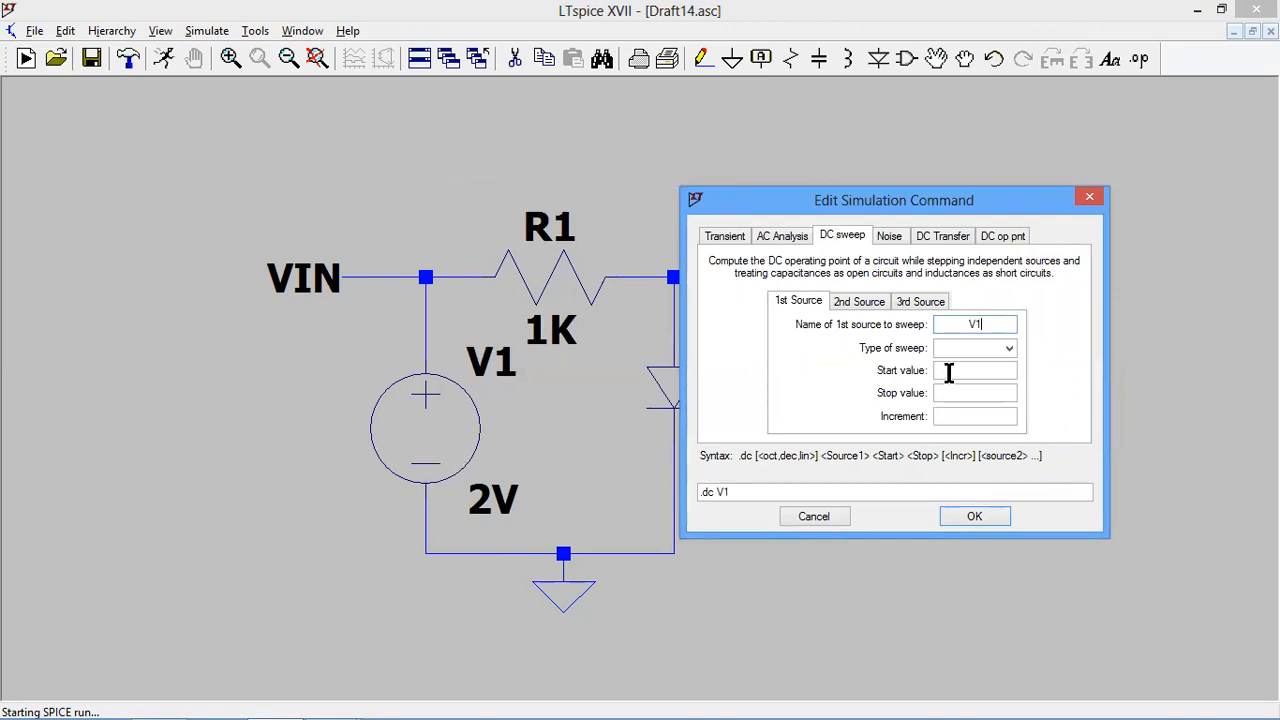
{"action": "left_click", "coordinate": [976, 348]}
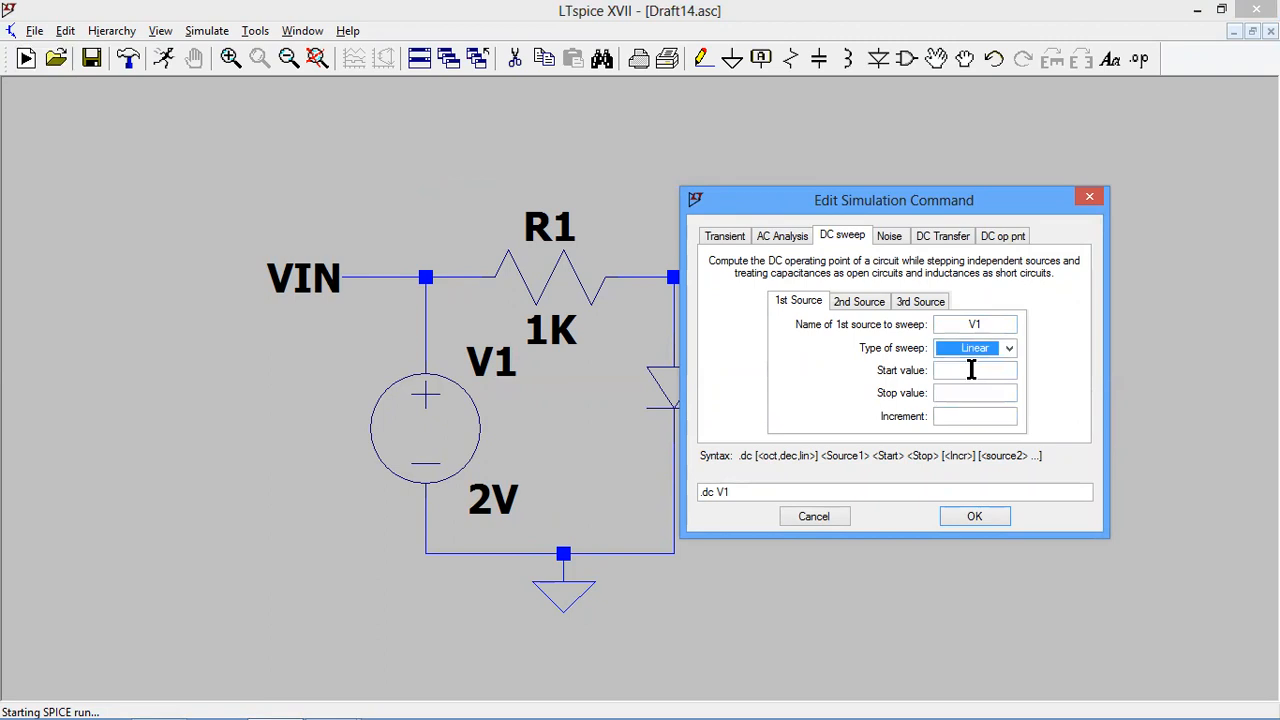
{"action": "type", "text": "0"}
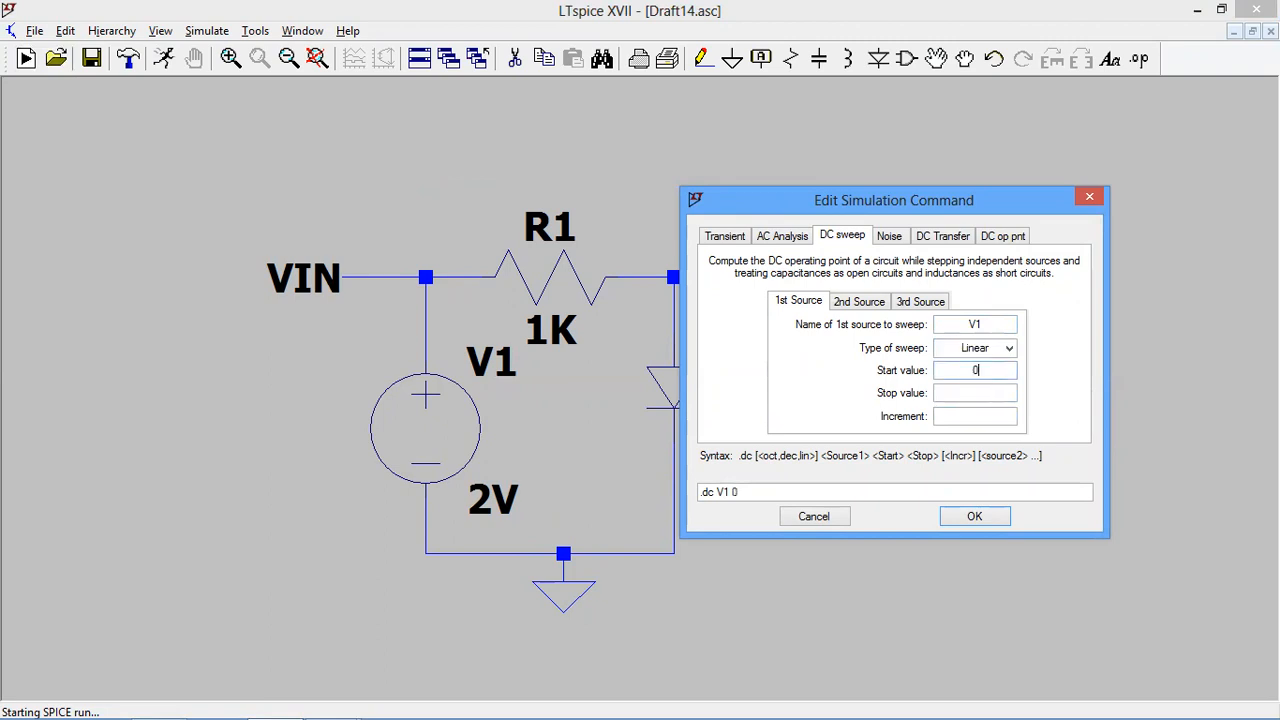
{"action": "mouse_move", "coordinate": [588, 428]}
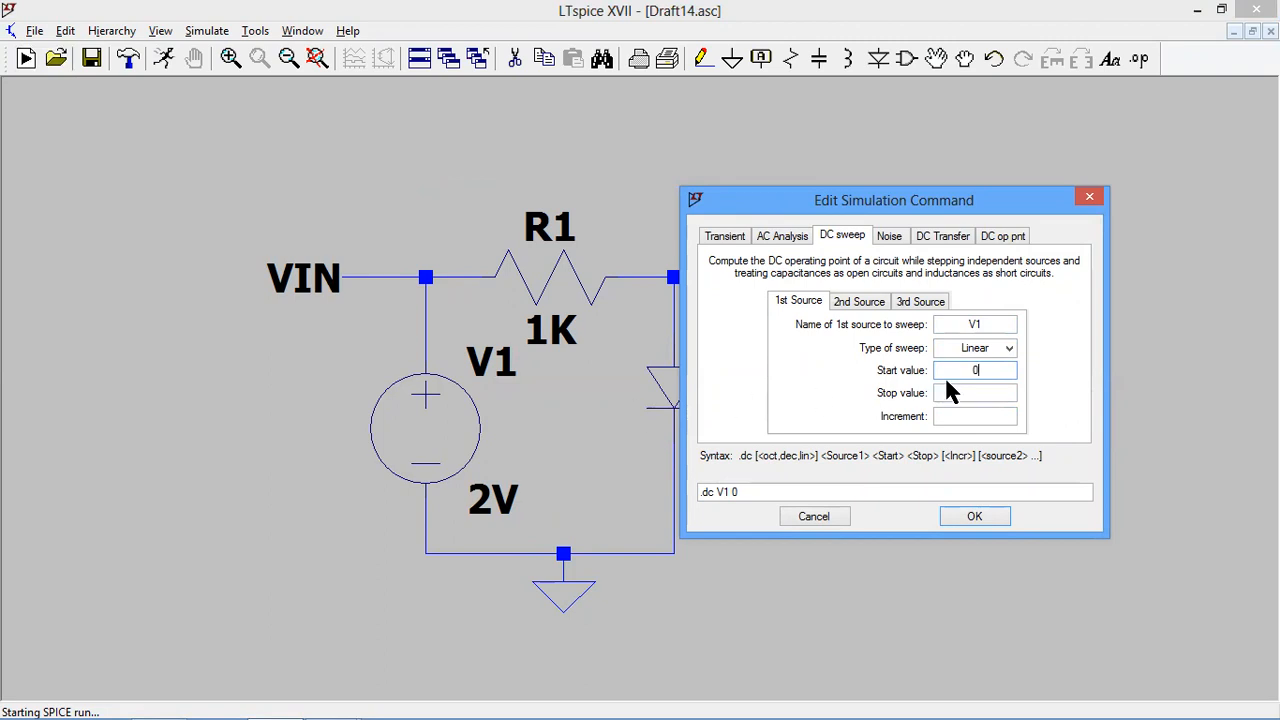
{"action": "mouse_move", "coordinate": [984, 368]}
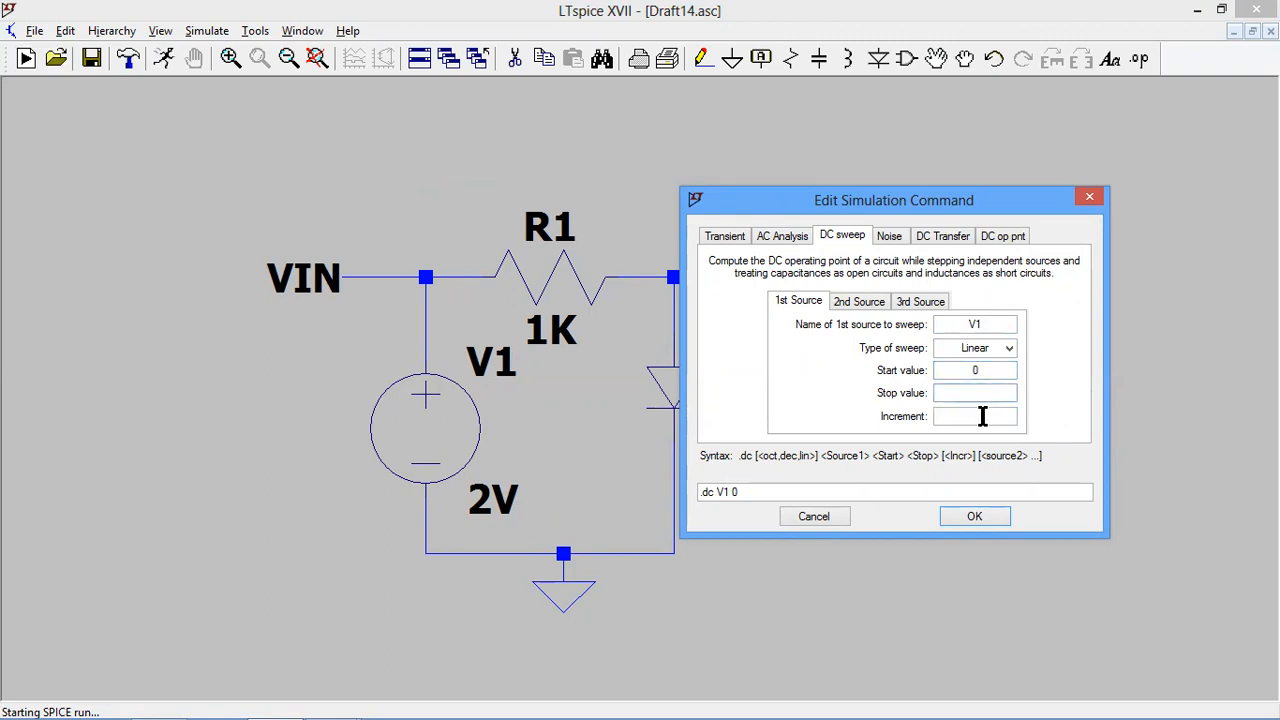
{"action": "type", "text": "2V"}
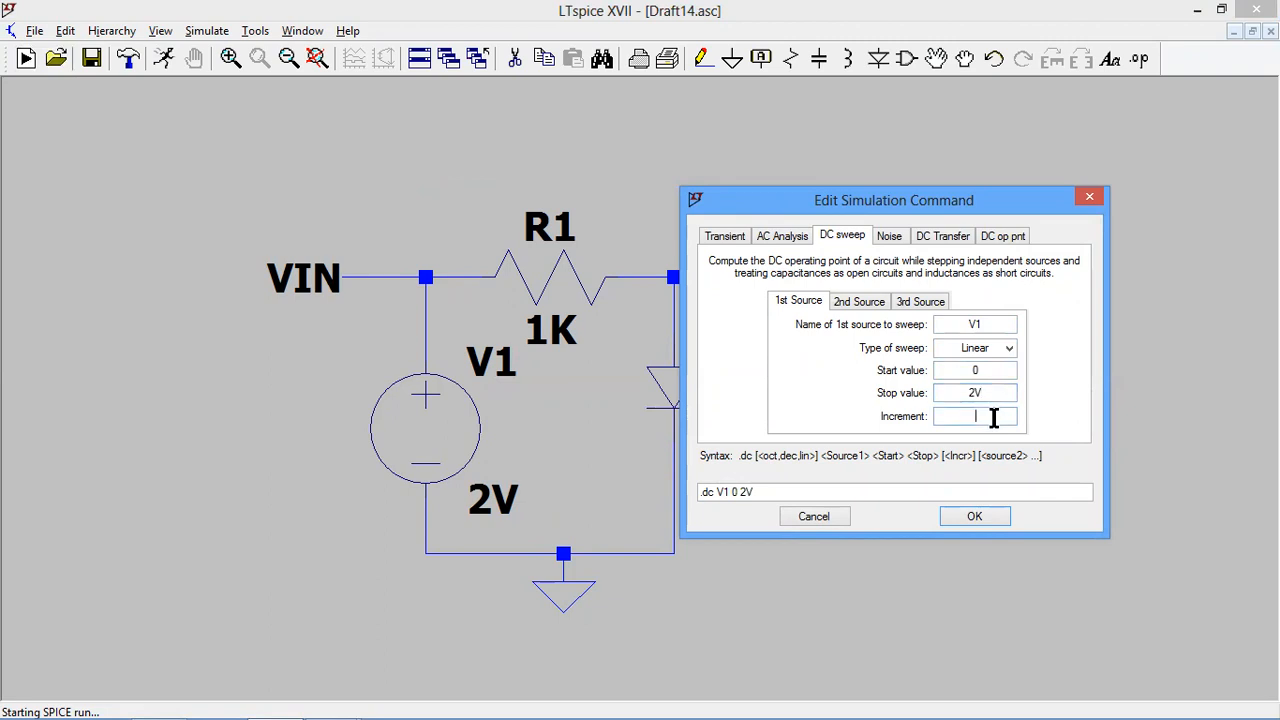
{"action": "type", "text": ".1"}
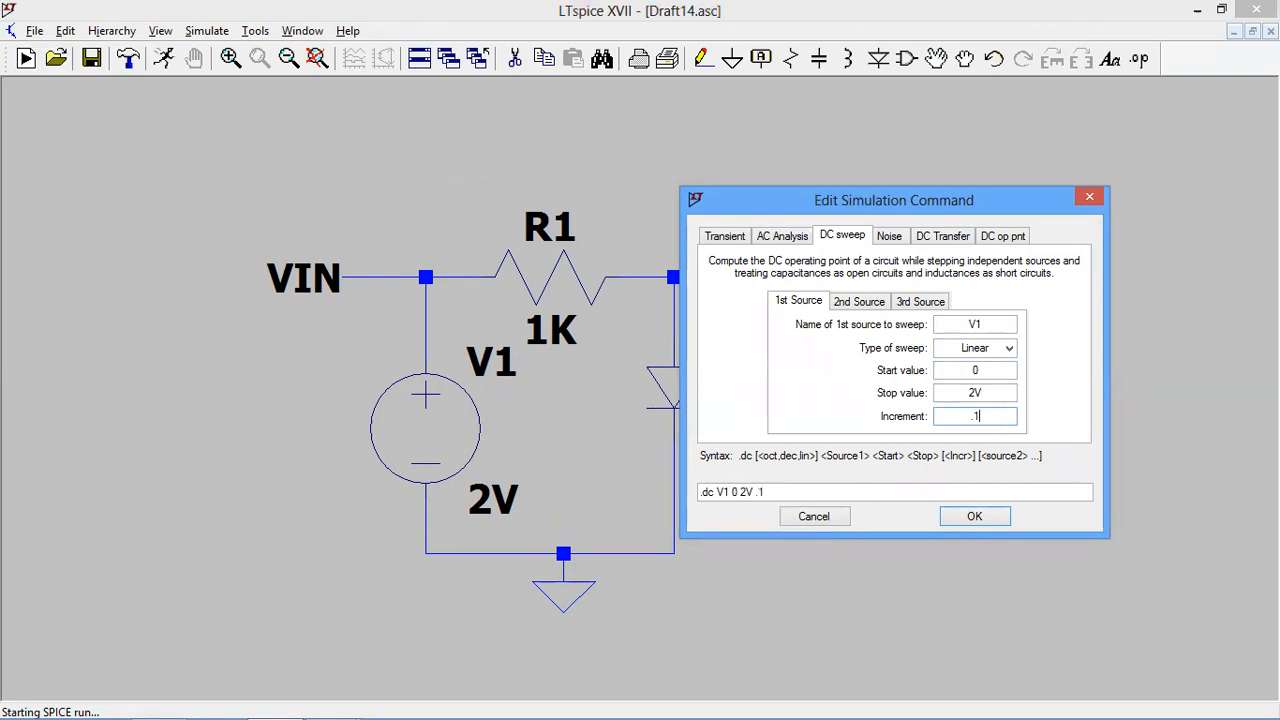
{"action": "left_click", "coordinate": [972, 516]}
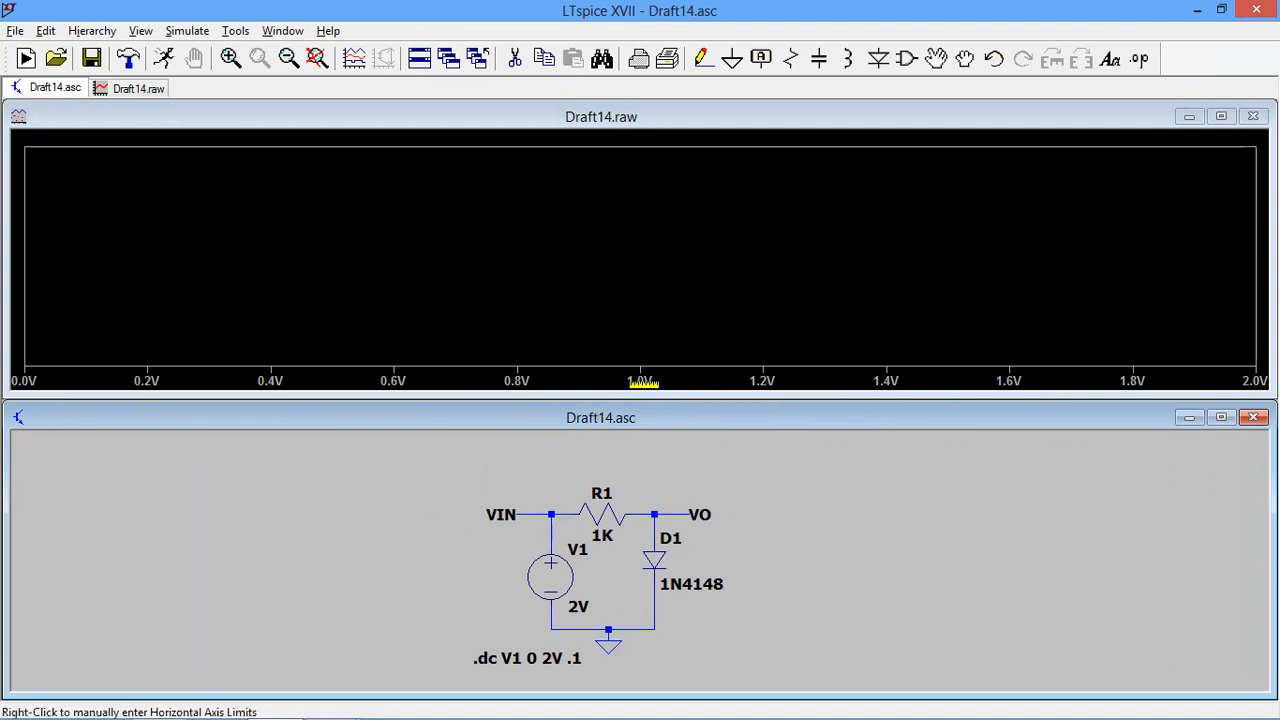
{"action": "mouse_move", "coordinate": [678, 530]}
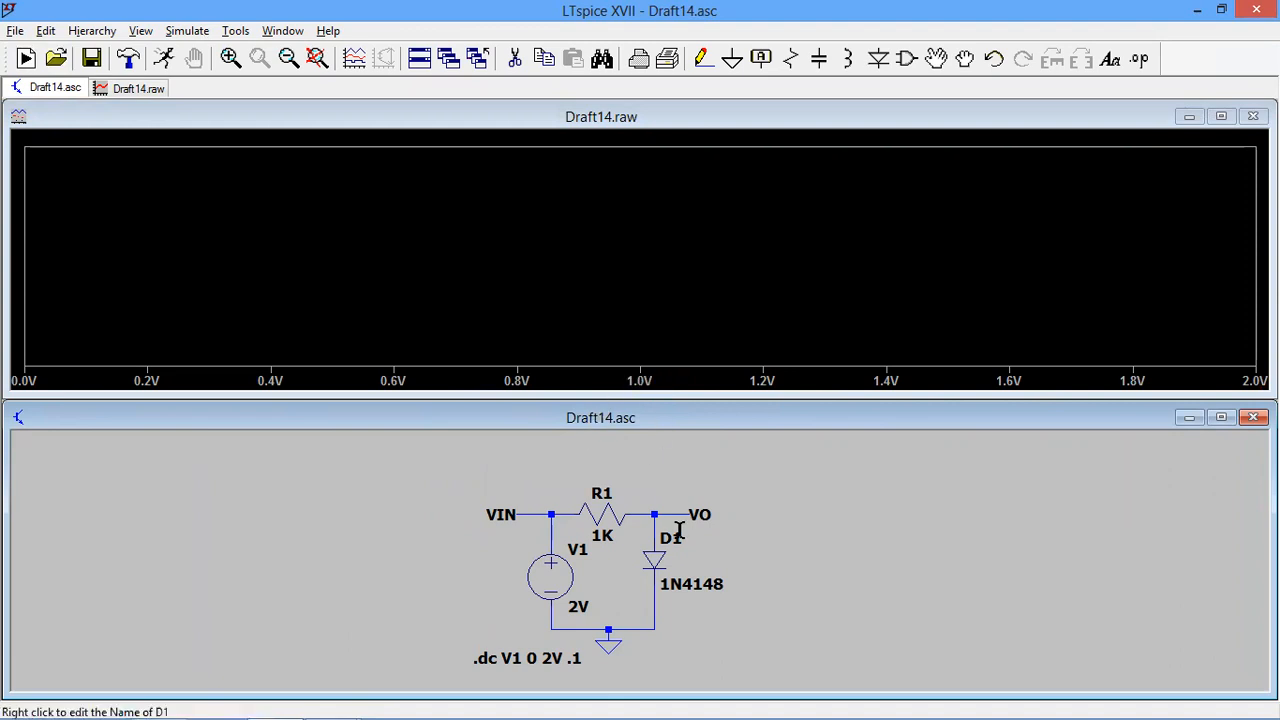
{"action": "mouse_move", "coordinate": [656, 510]}
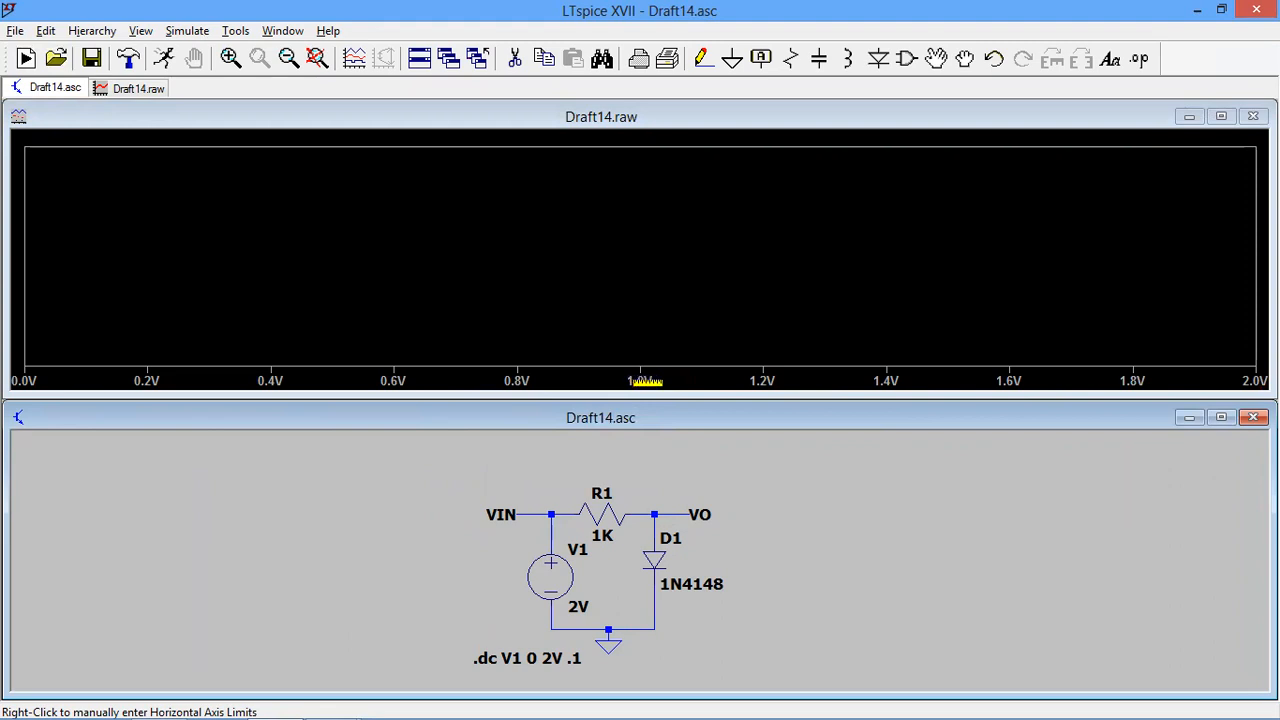
- Make the plot's horizontal axis show V(VO), spanning 0mV to 700mV
{"action": "right_click", "coordinate": [644, 380]}
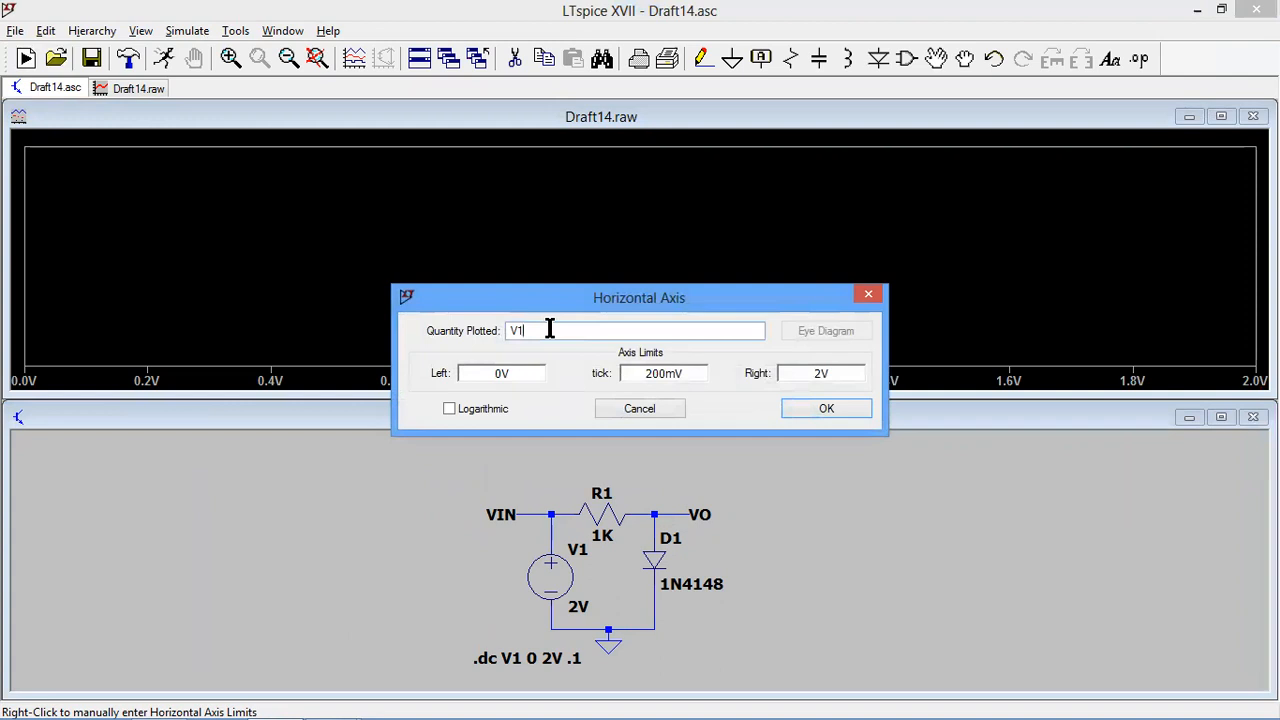
{"action": "key", "text": "BackSpace"}
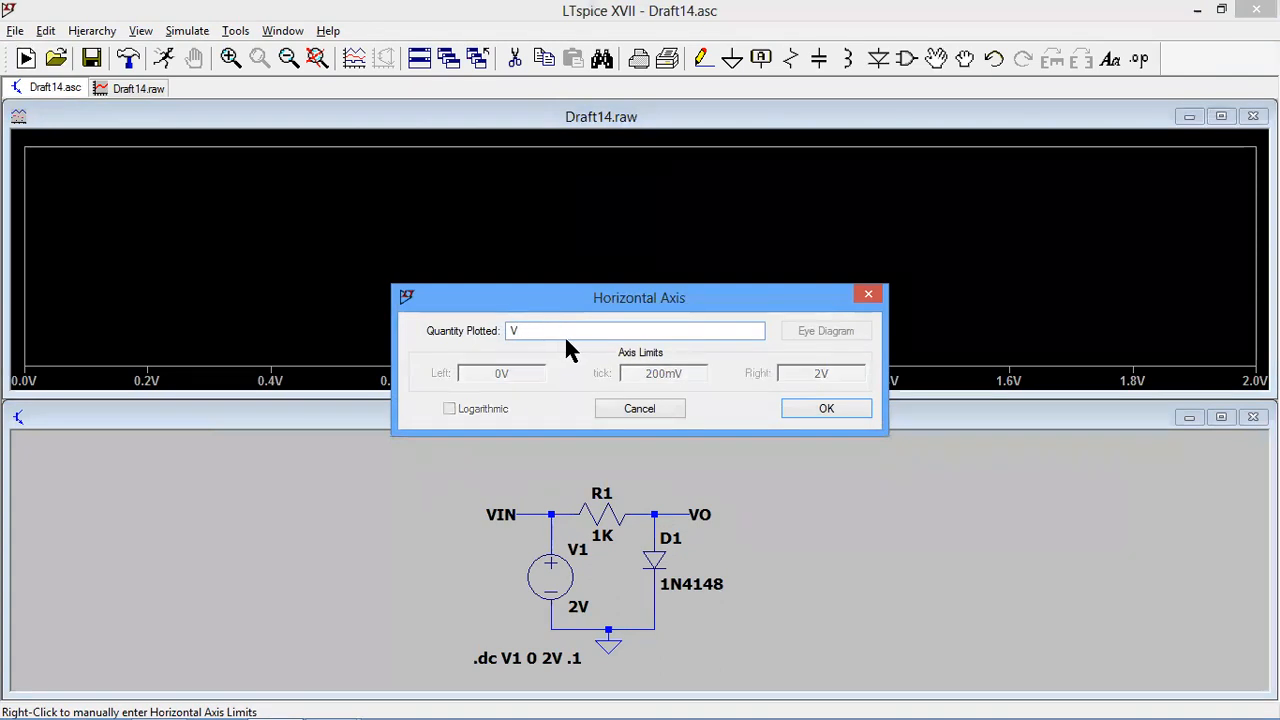
{"action": "type", "text": "("}
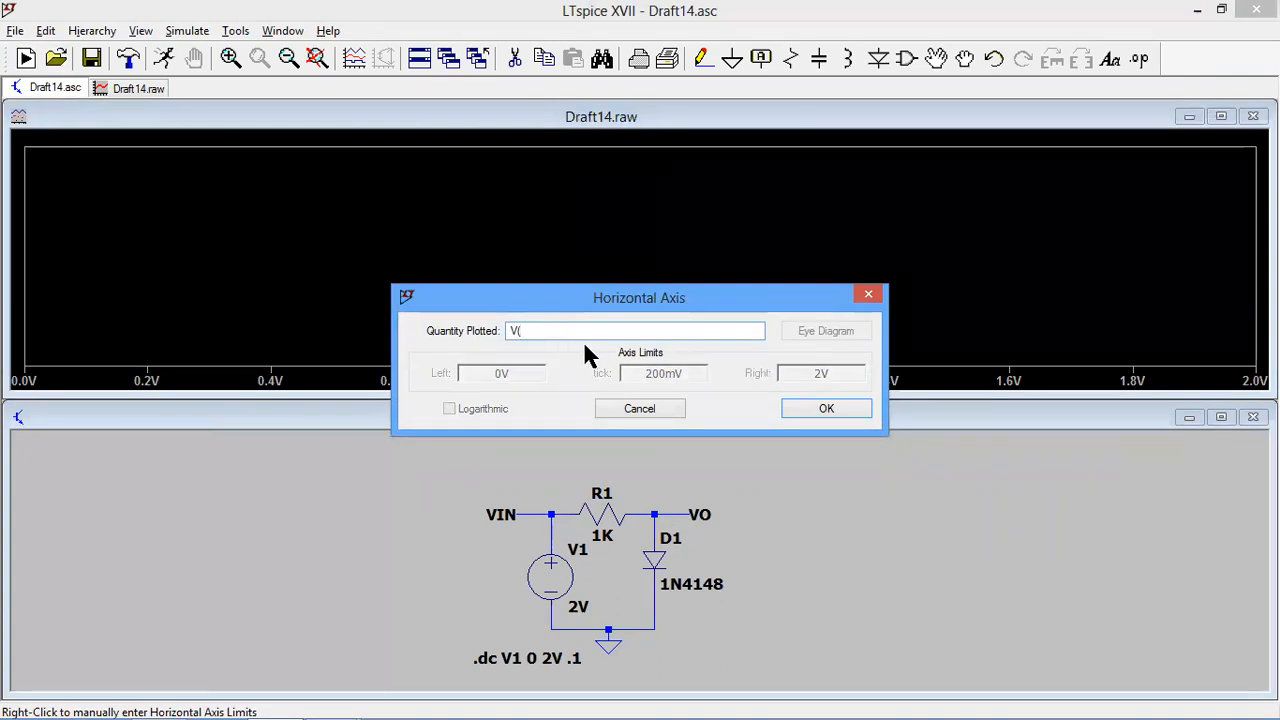
{"action": "type", "text": "V"}
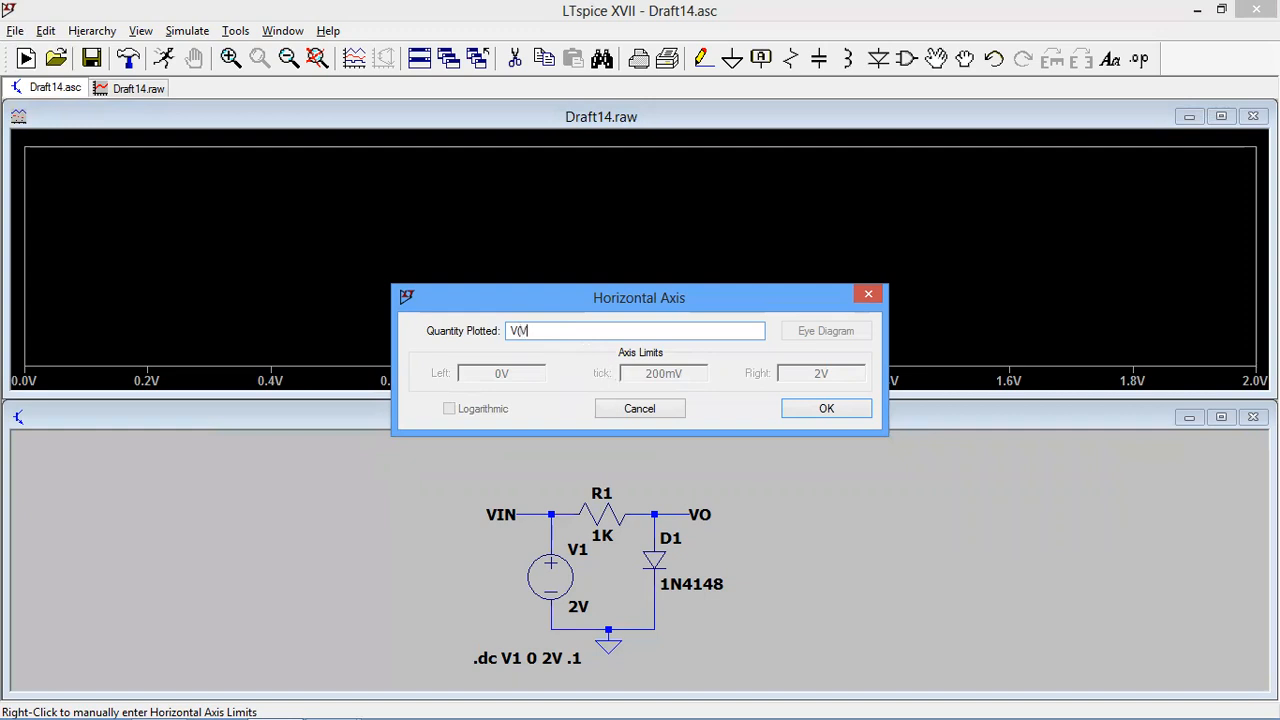
{"action": "mouse_move", "coordinate": [612, 374]}
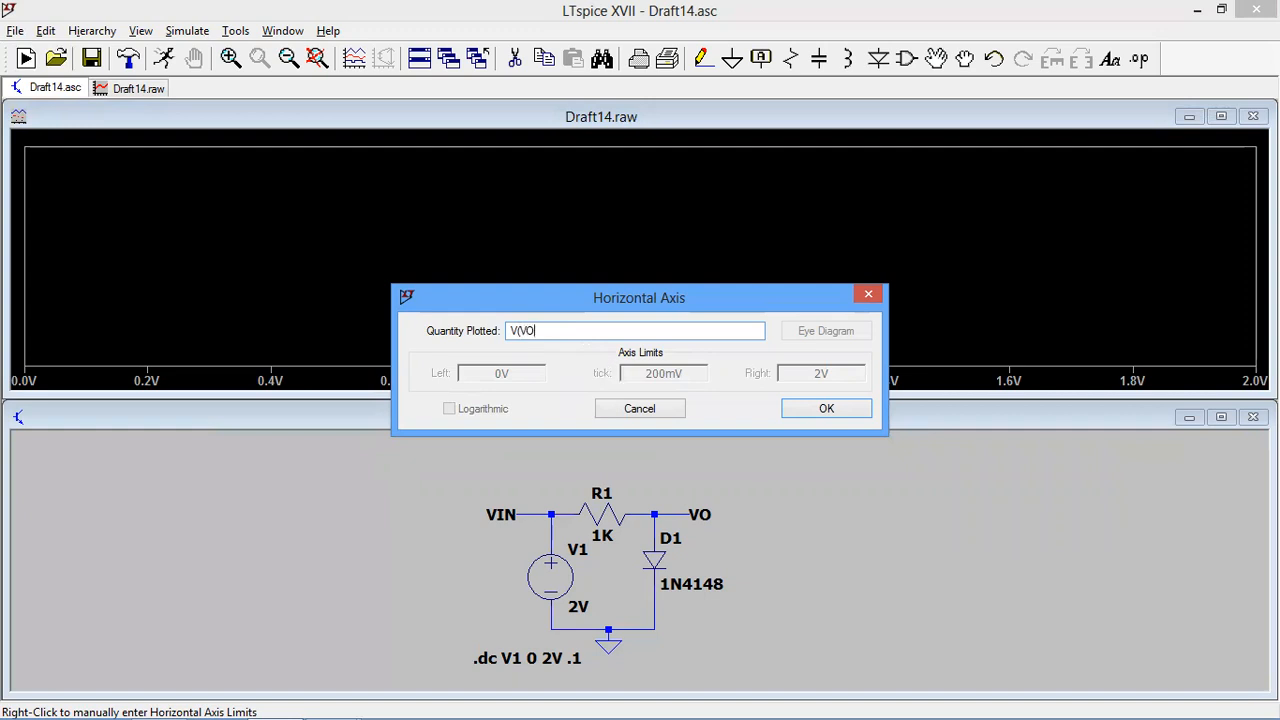
{"action": "left_click", "coordinate": [824, 408]}
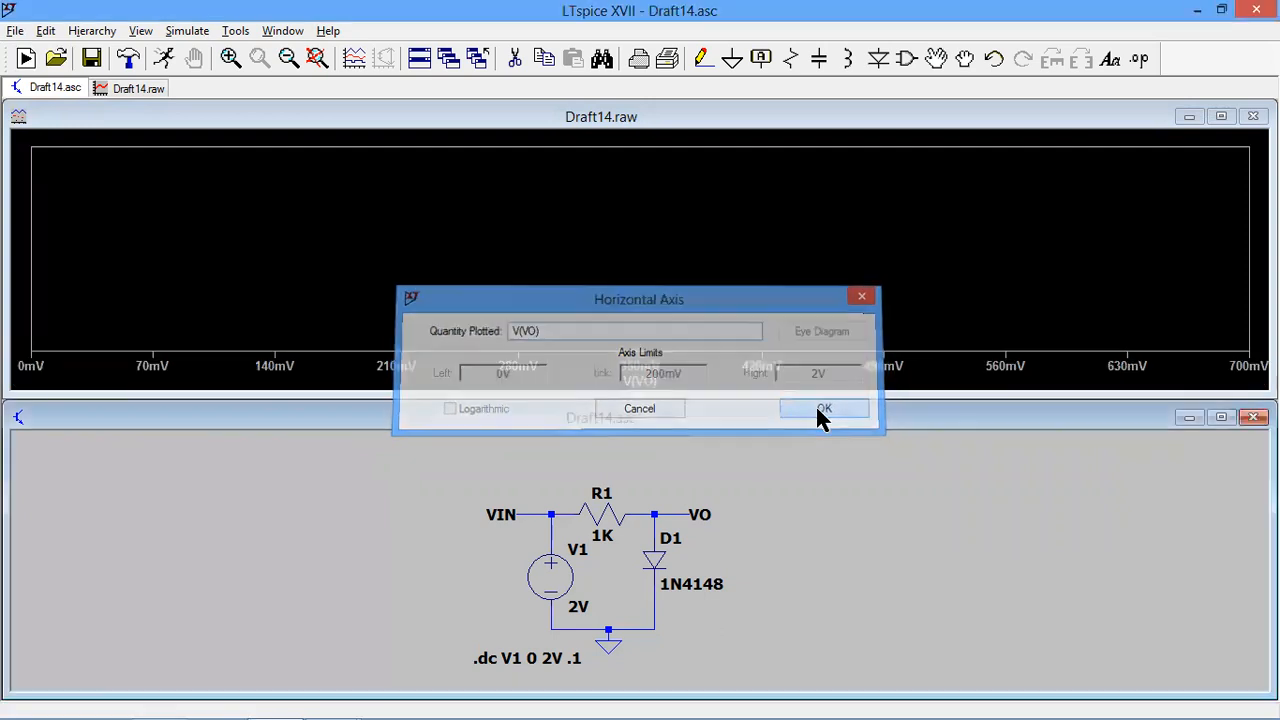
{"action": "left_click", "coordinate": [824, 408]}
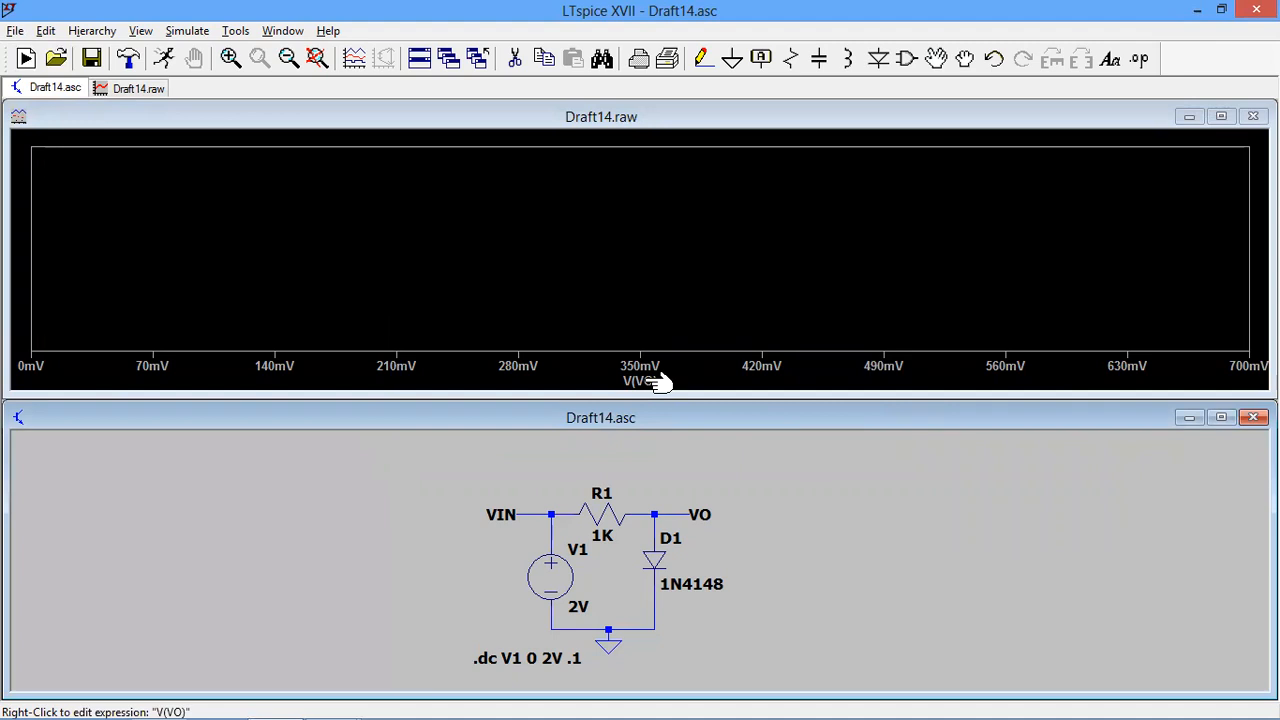
{"action": "mouse_move", "coordinate": [658, 556]}
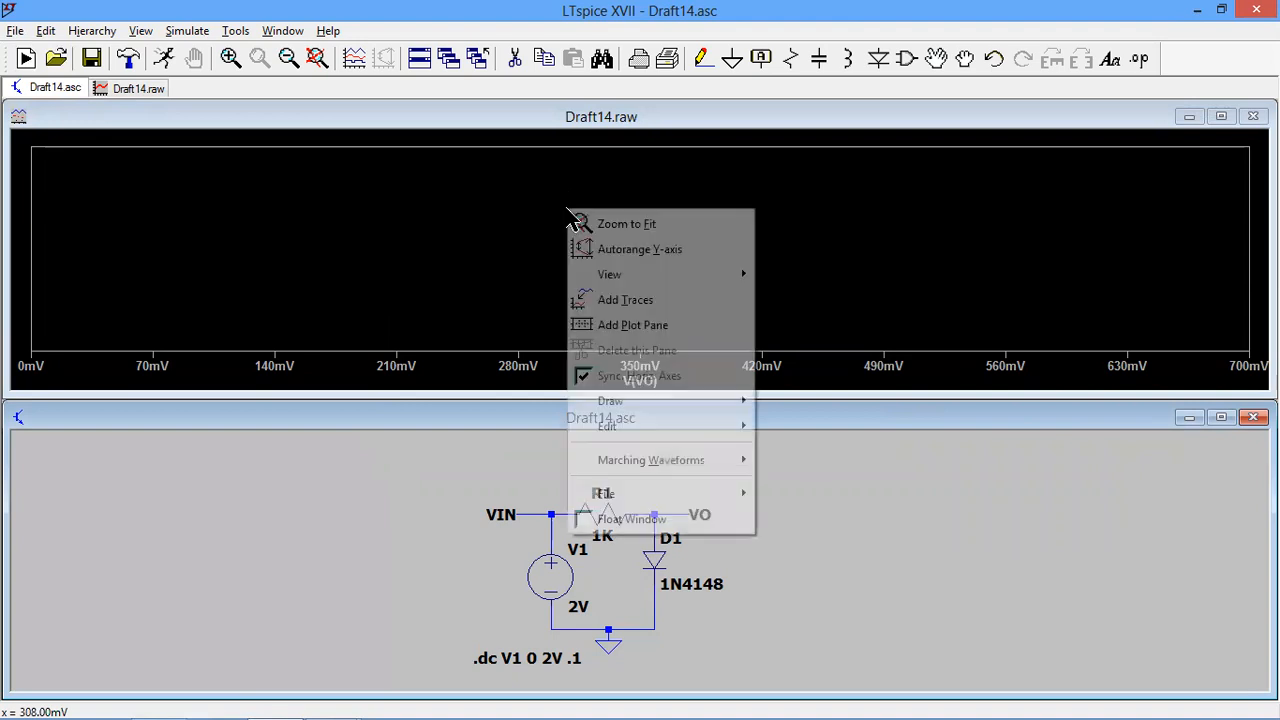
{"action": "mouse_move", "coordinate": [624, 300]}
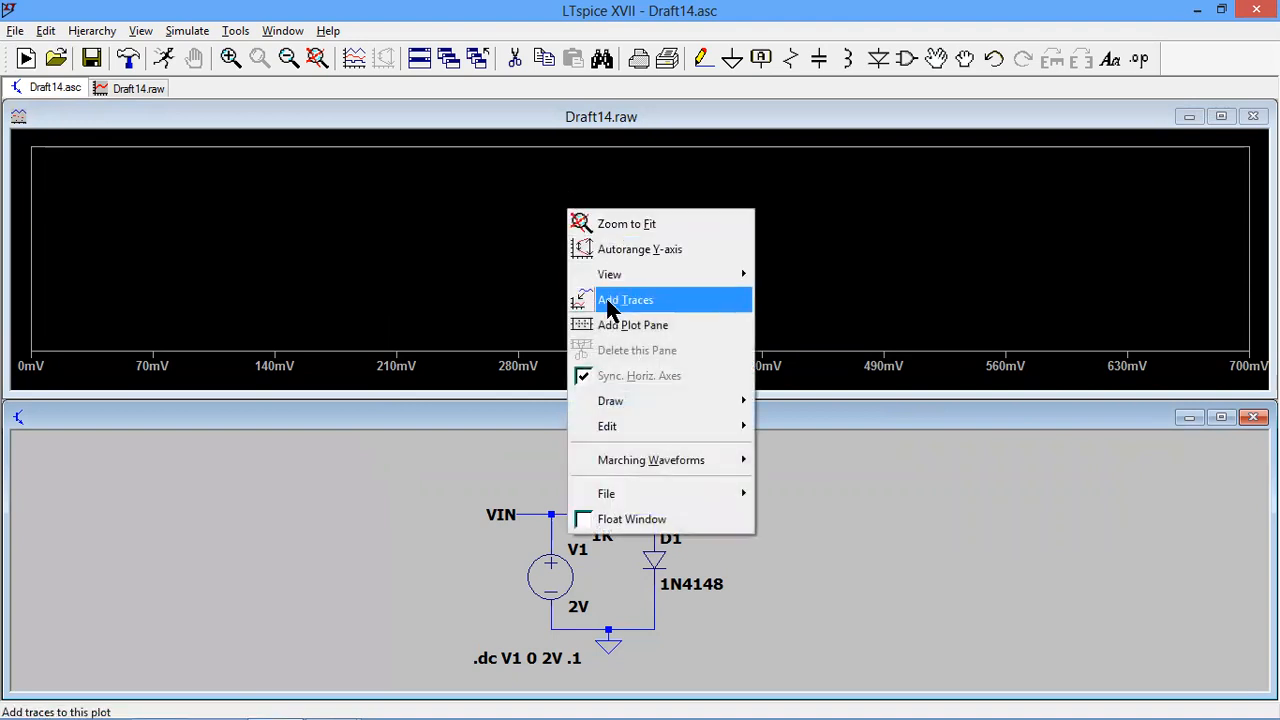
- Add the diode current trace I(D1) plotted against V(VO)
{"action": "left_click", "coordinate": [624, 300]}
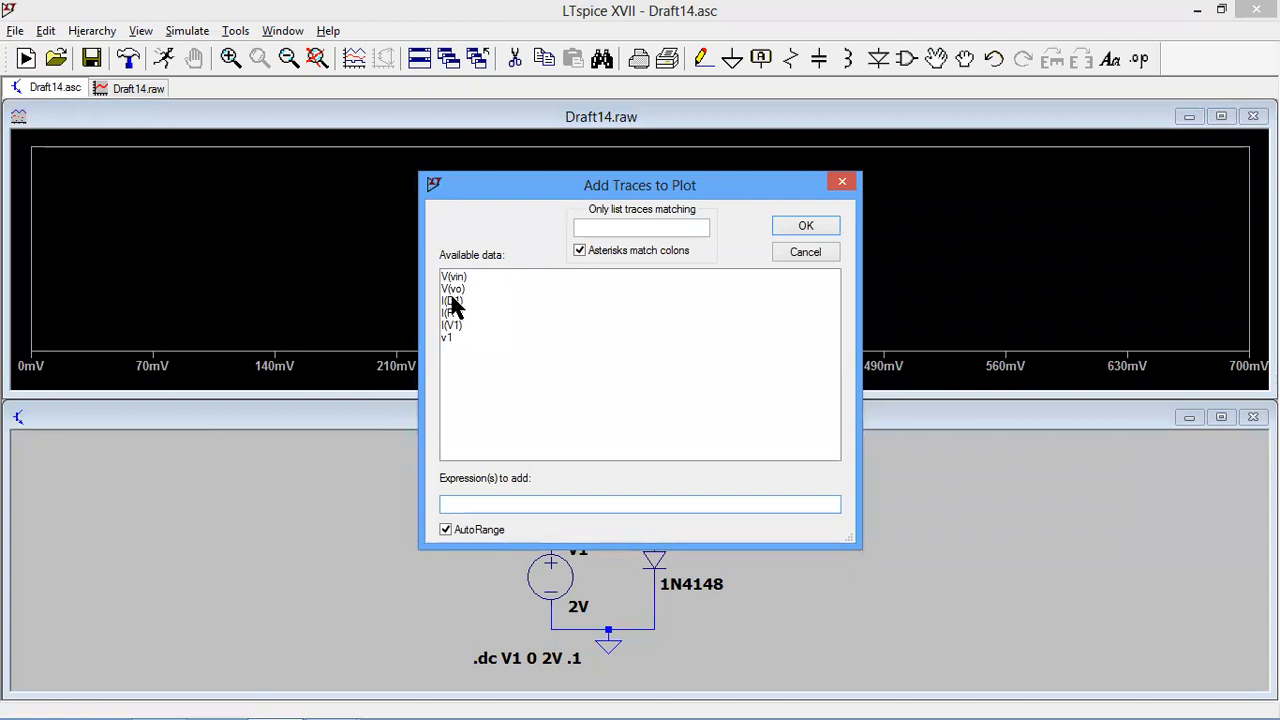
{"action": "left_click", "coordinate": [452, 300]}
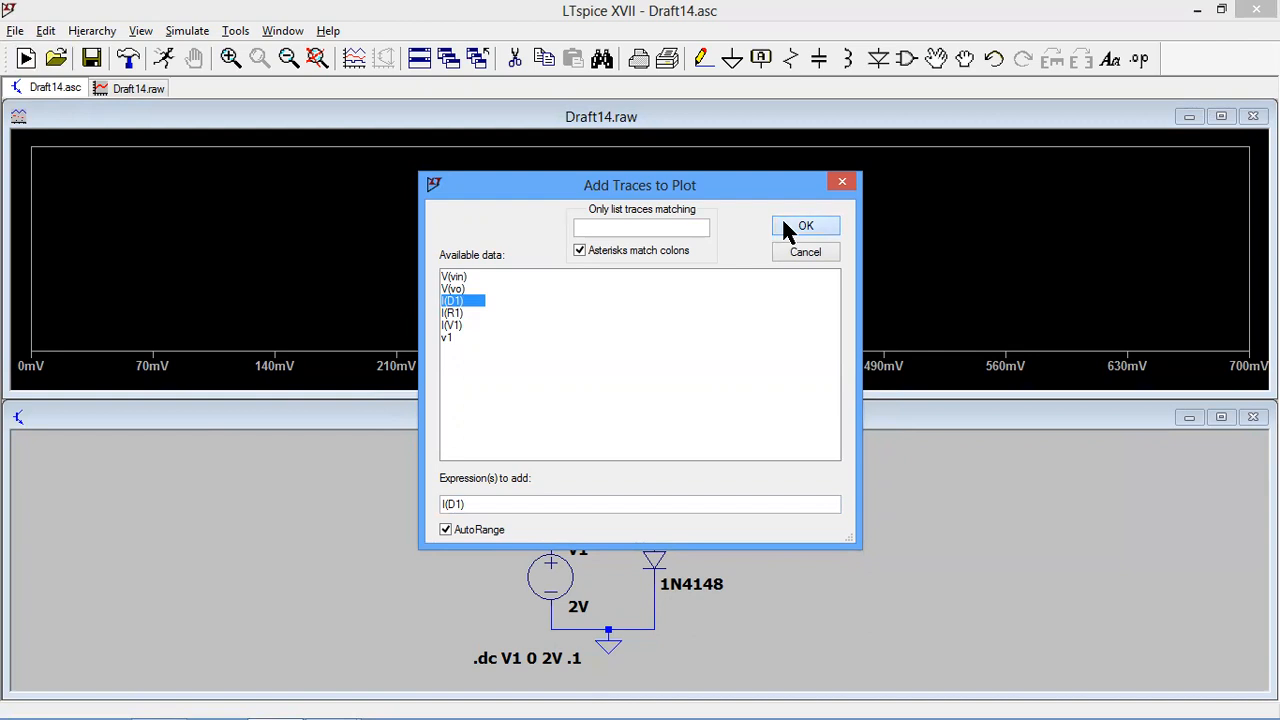
{"action": "left_click", "coordinate": [804, 224]}
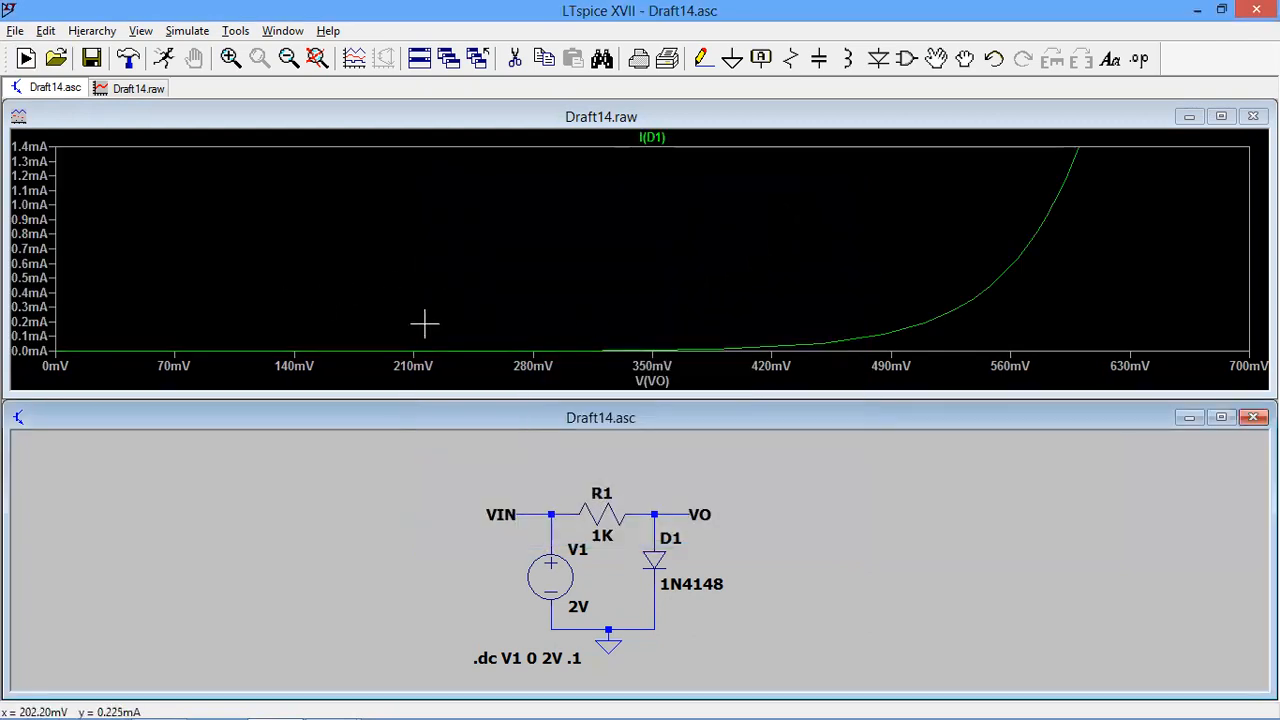
{"action": "mouse_move", "coordinate": [1058, 168]}
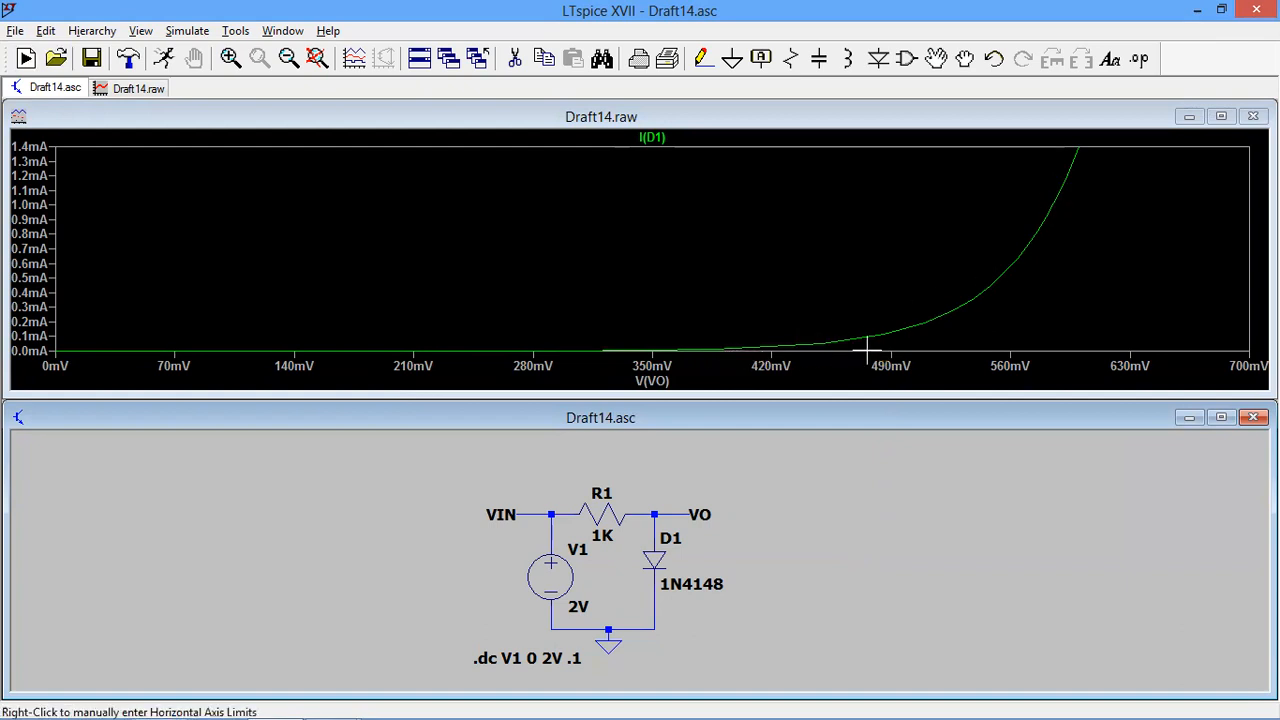
{"action": "mouse_move", "coordinate": [844, 350]}
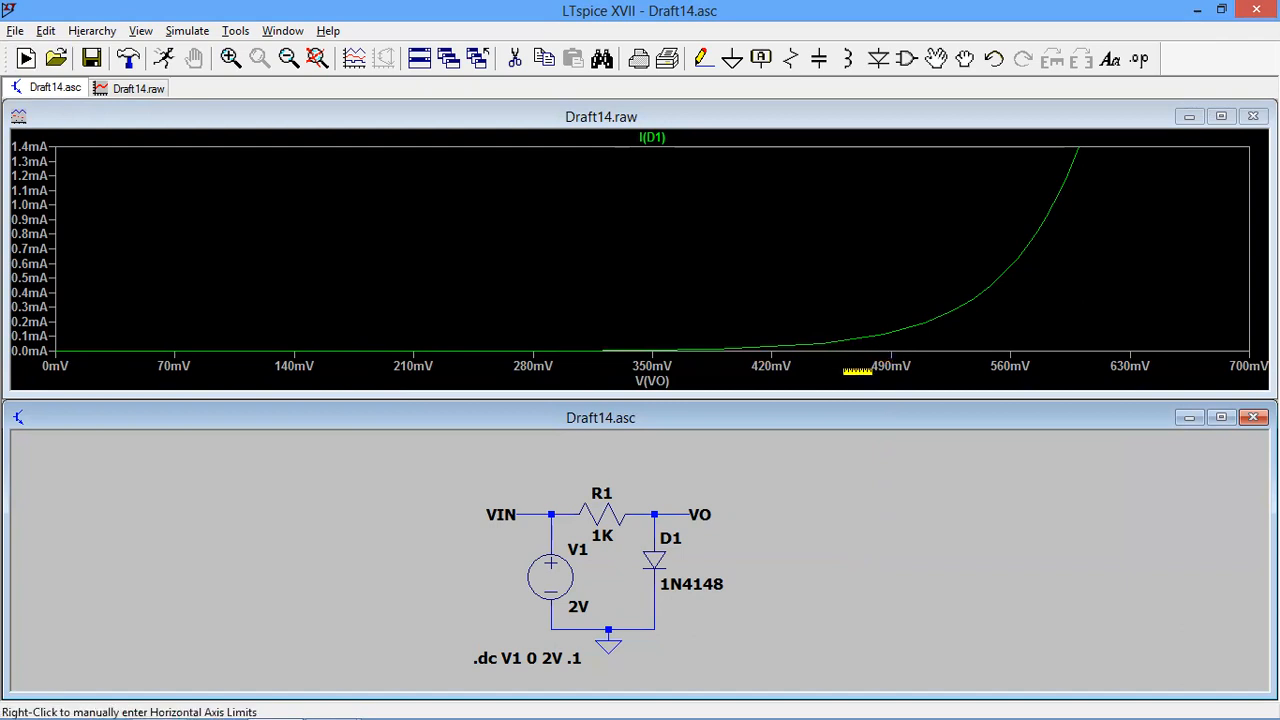
{"action": "mouse_move", "coordinate": [680, 348]}
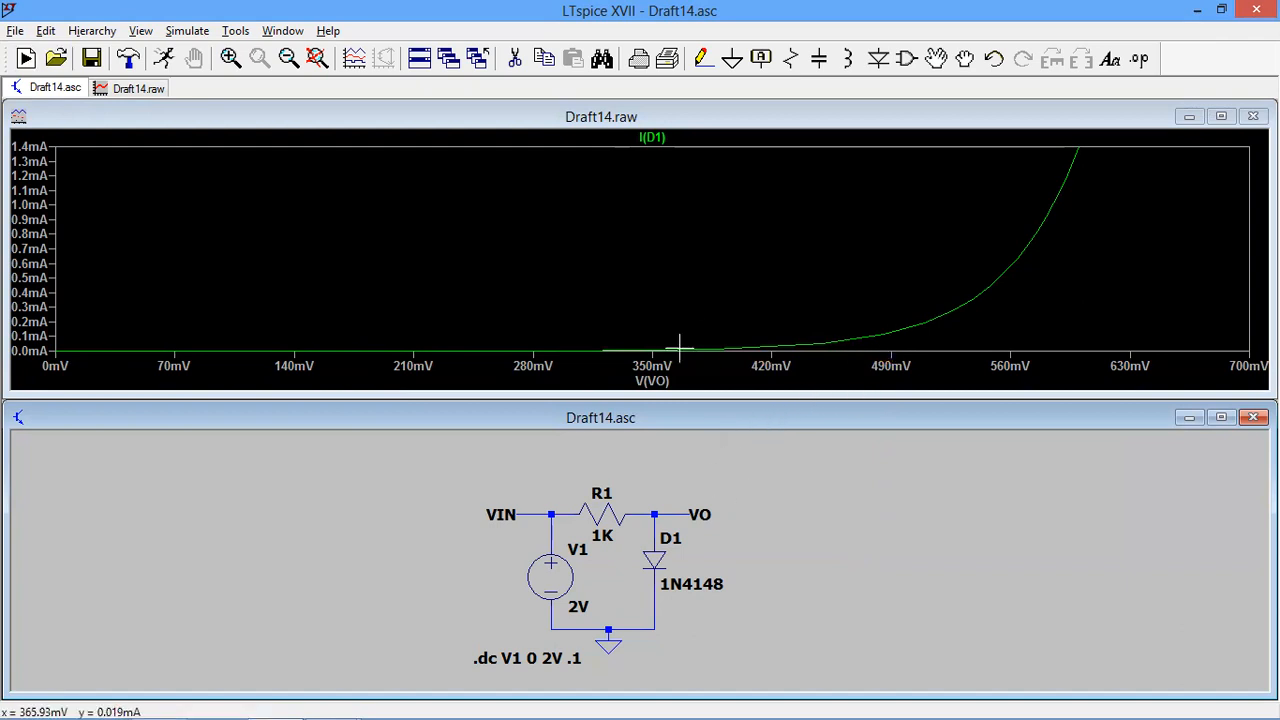
{"action": "mouse_move", "coordinate": [650, 556]}
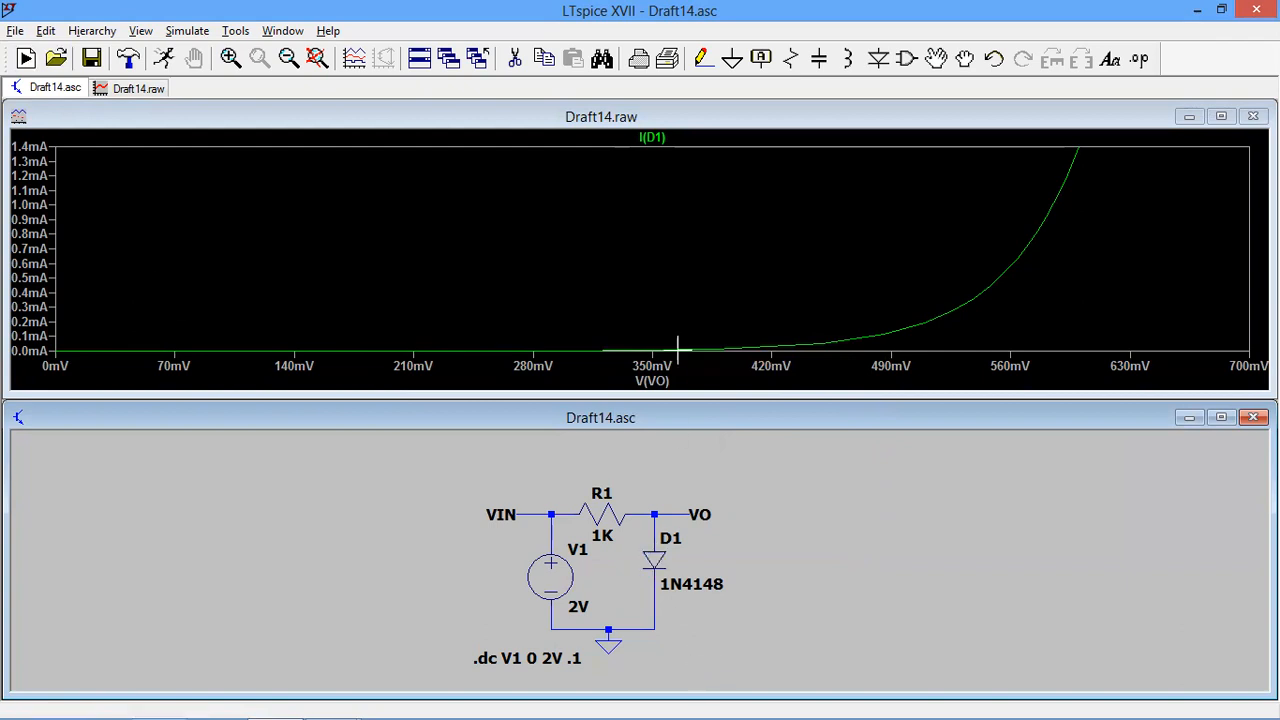
{"action": "mouse_move", "coordinate": [684, 280]}
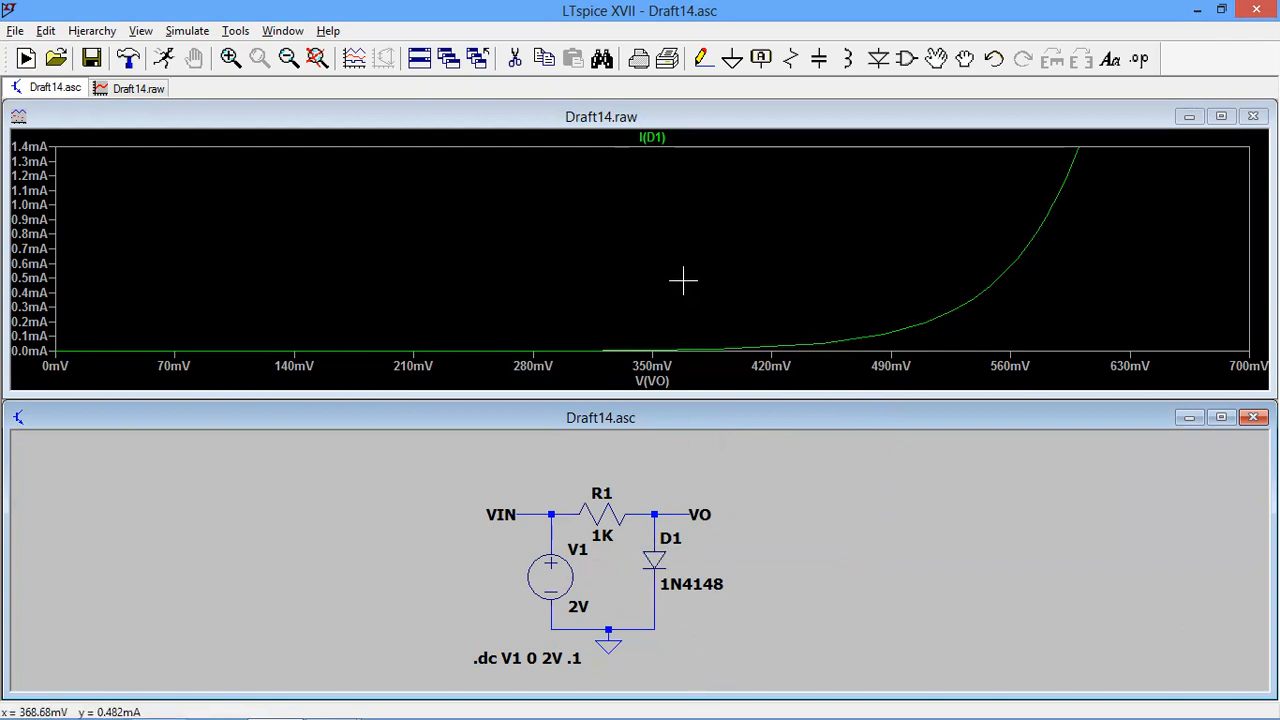